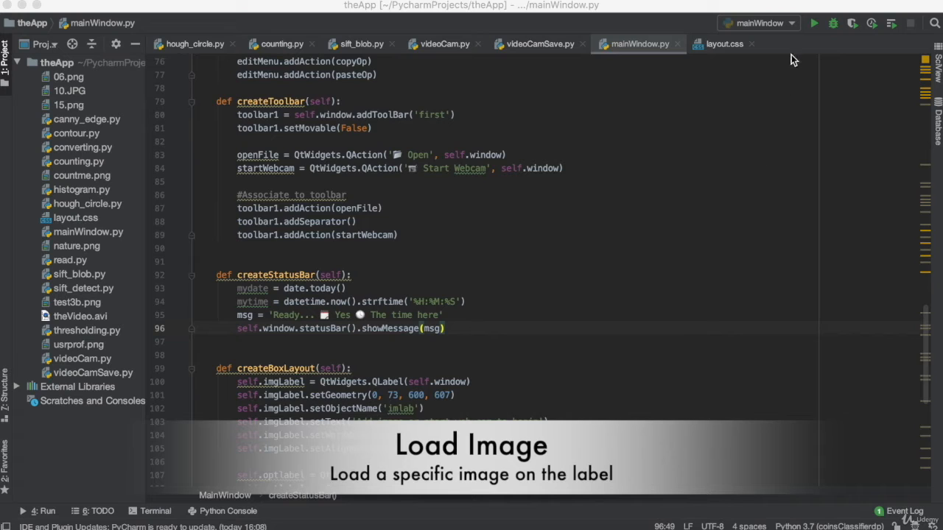
# Run mainWindow.py from PyCharm to launch the app for testing
pyautogui.click(815, 23)
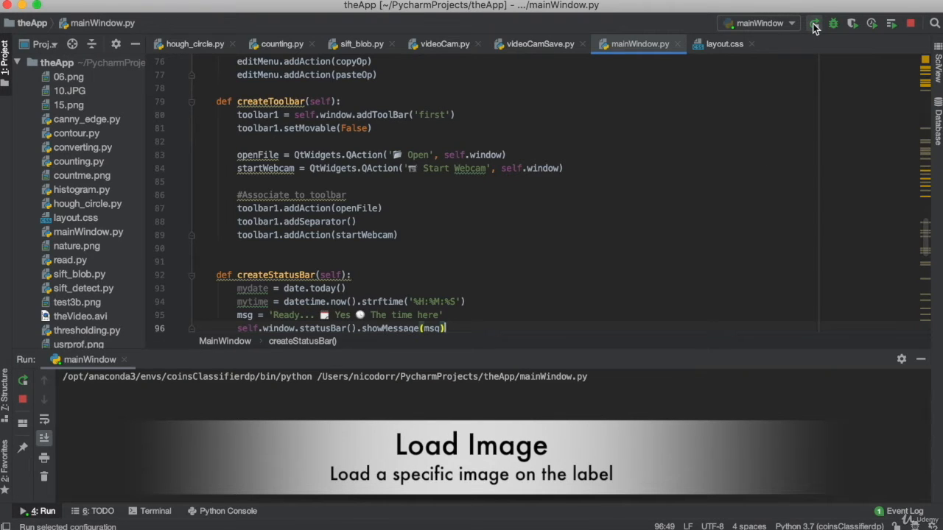
pyautogui.click(815, 23)
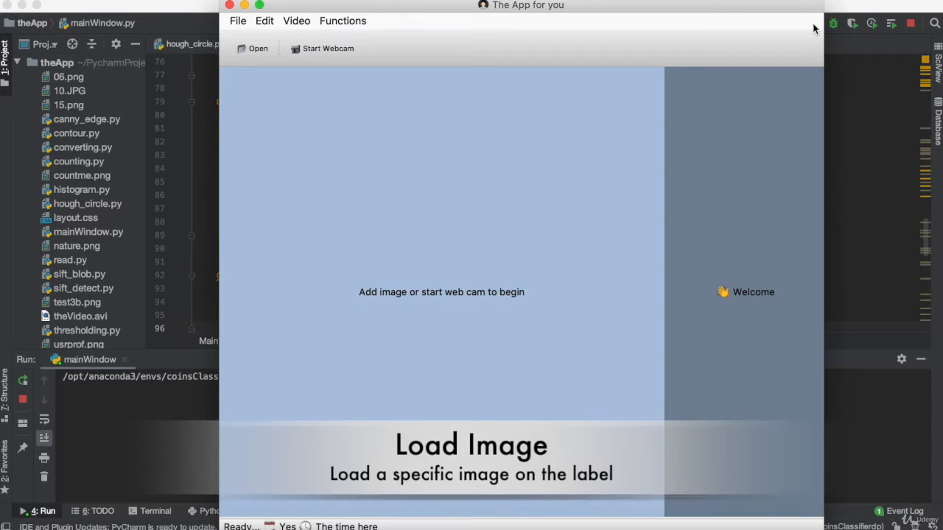
pyautogui.moveTo(339, 323)
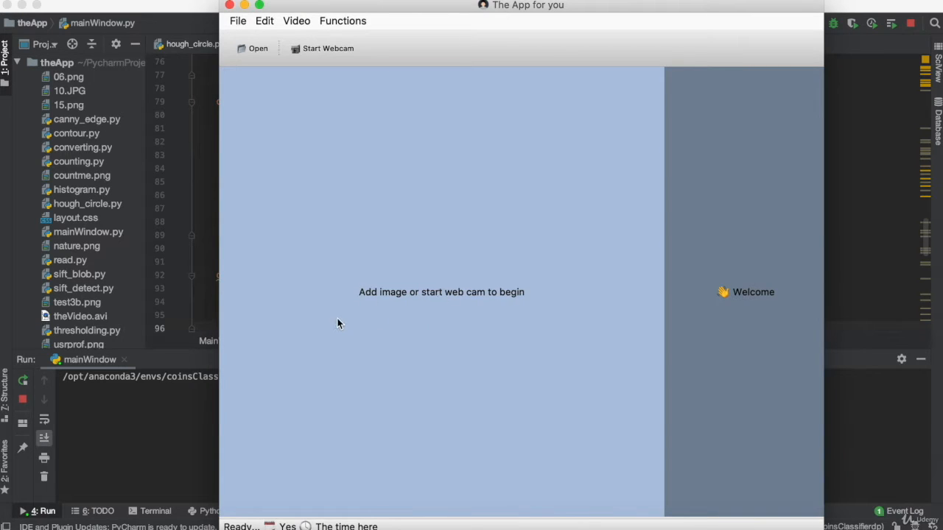
pyautogui.moveTo(290, 180)
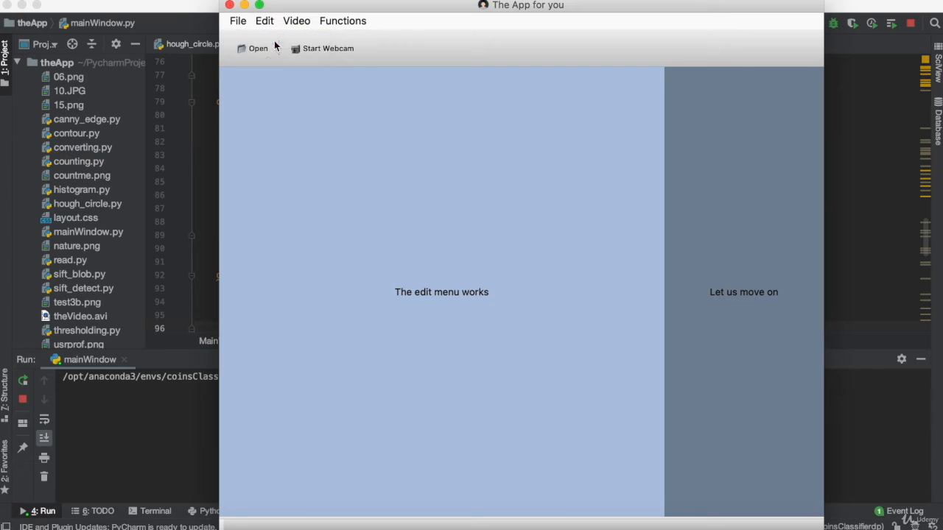
pyautogui.moveTo(603, 336)
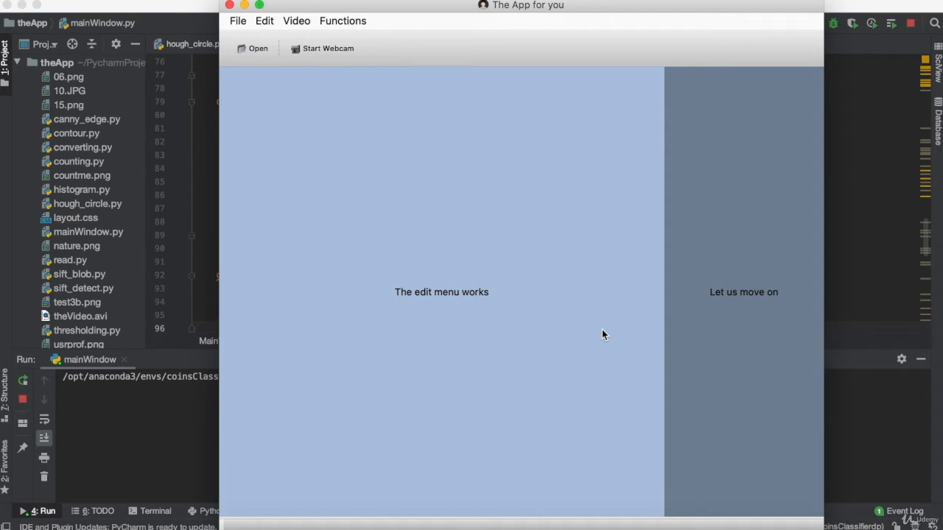
pyautogui.moveTo(513, 230)
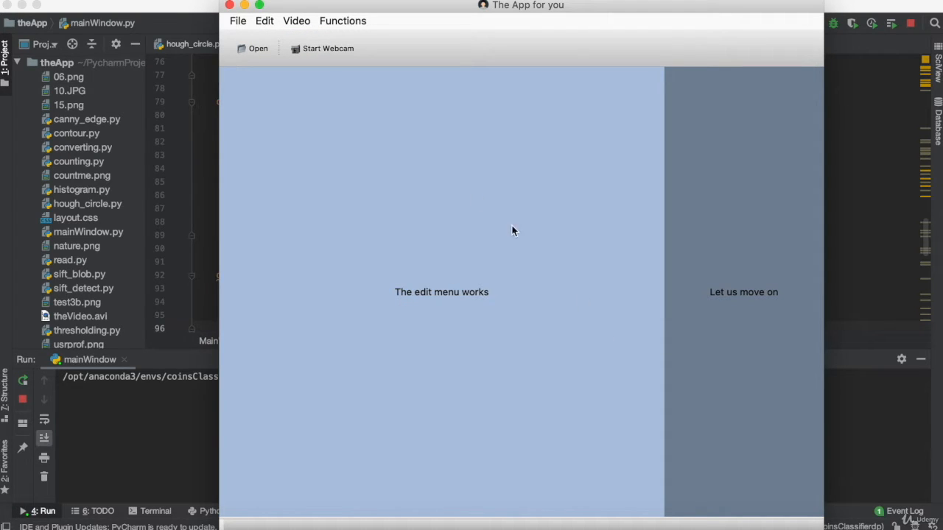
pyautogui.moveTo(379, 271)
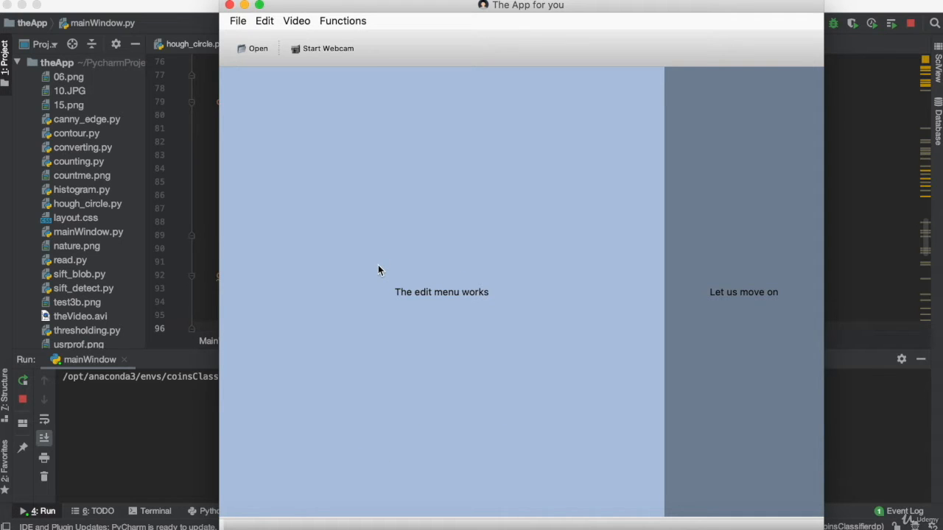
pyautogui.moveTo(237, 20)
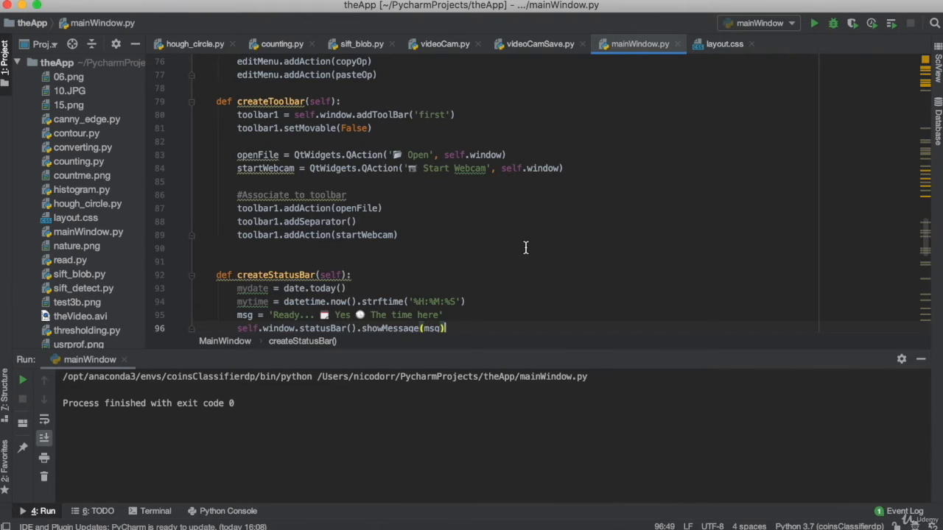
# Insert a blank line after line 83, the openFile action in createToolbar
pyautogui.scroll(-3)
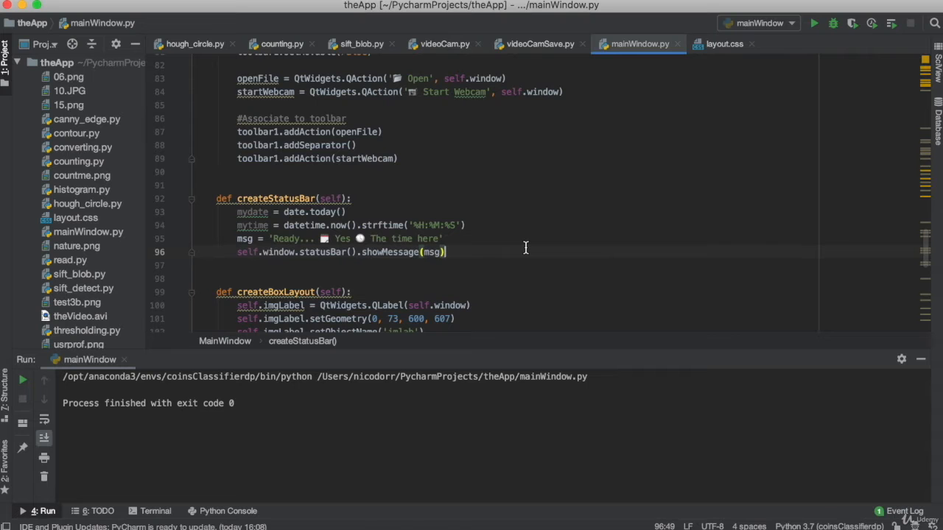
pyautogui.scroll(3)
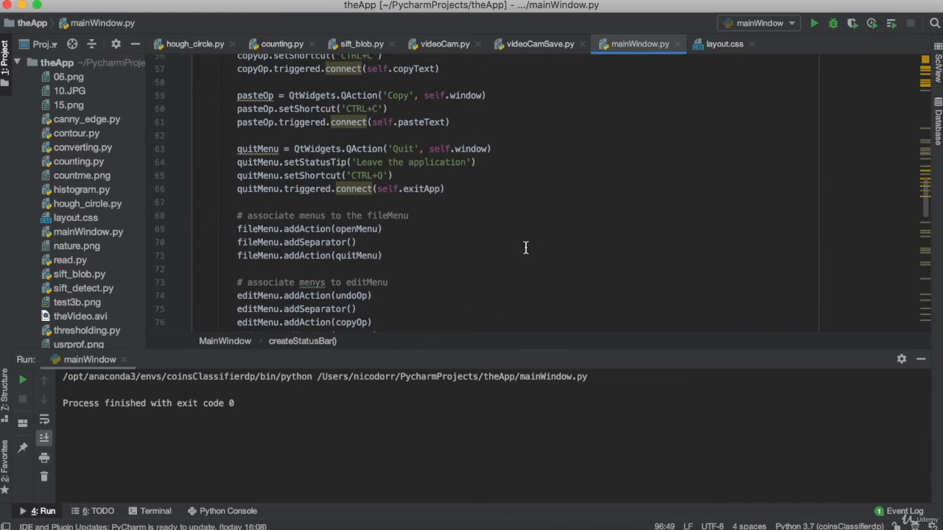
pyautogui.scroll(3)
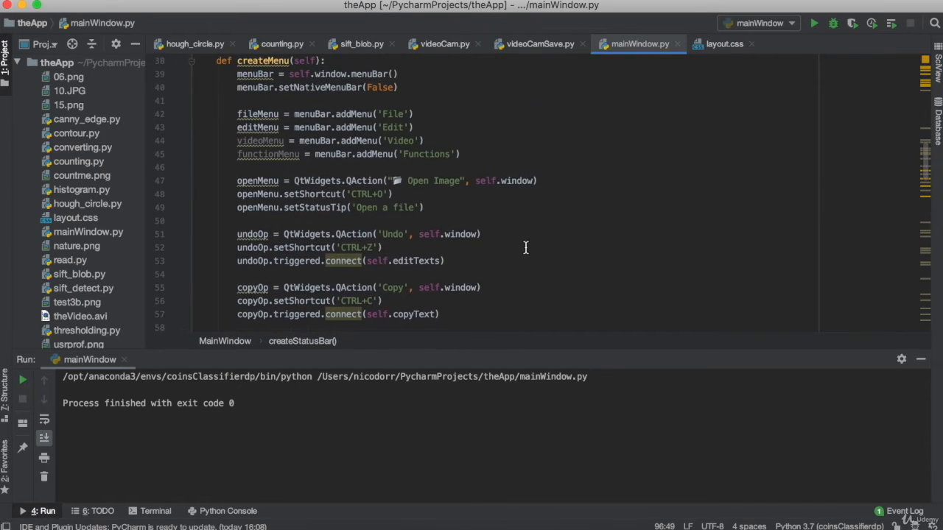
pyautogui.scroll(3)
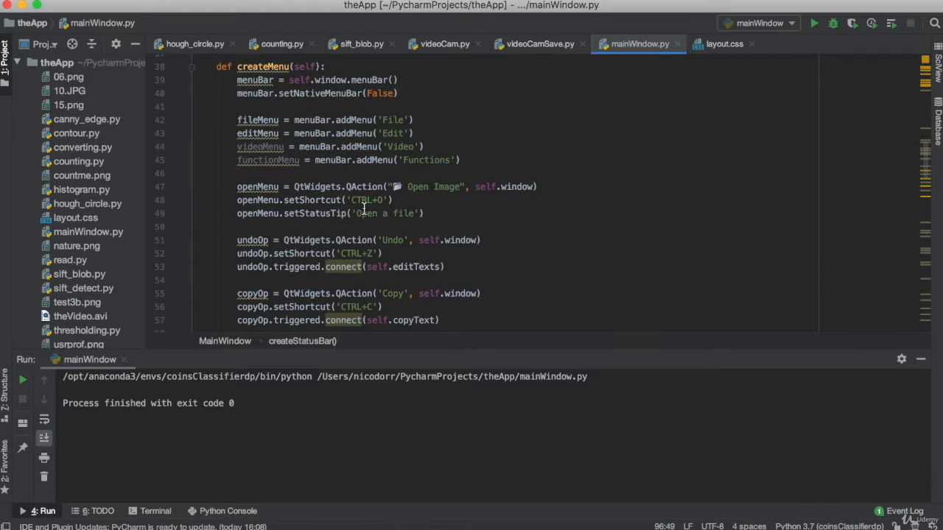
pyautogui.scroll(-3)
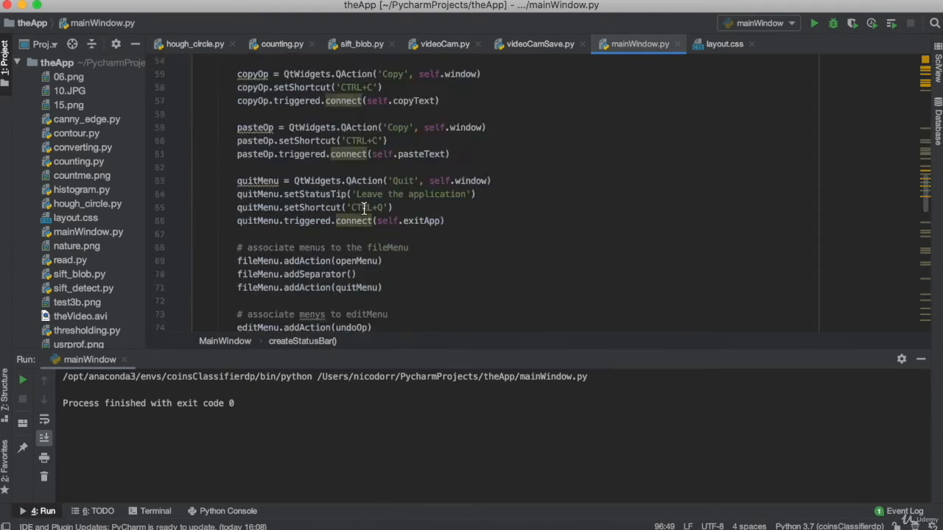
pyautogui.scroll(-3)
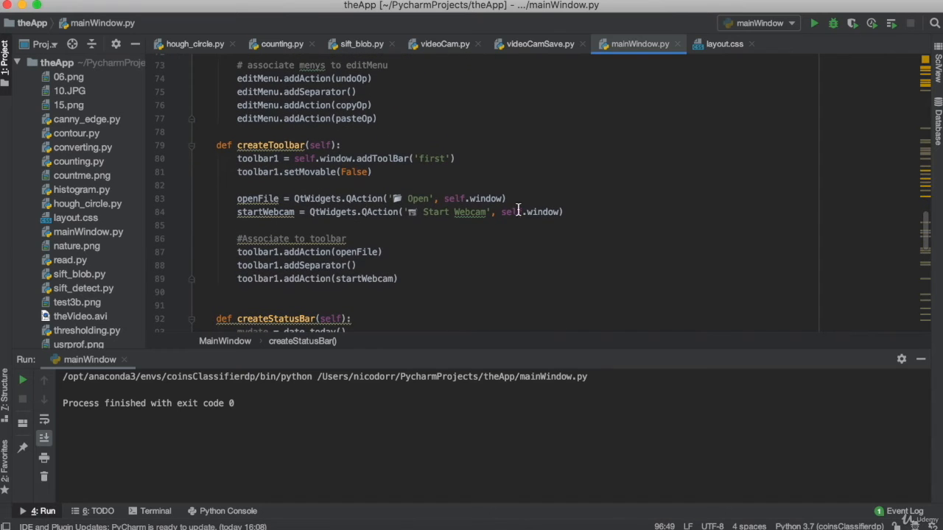
pyautogui.click(505, 198)
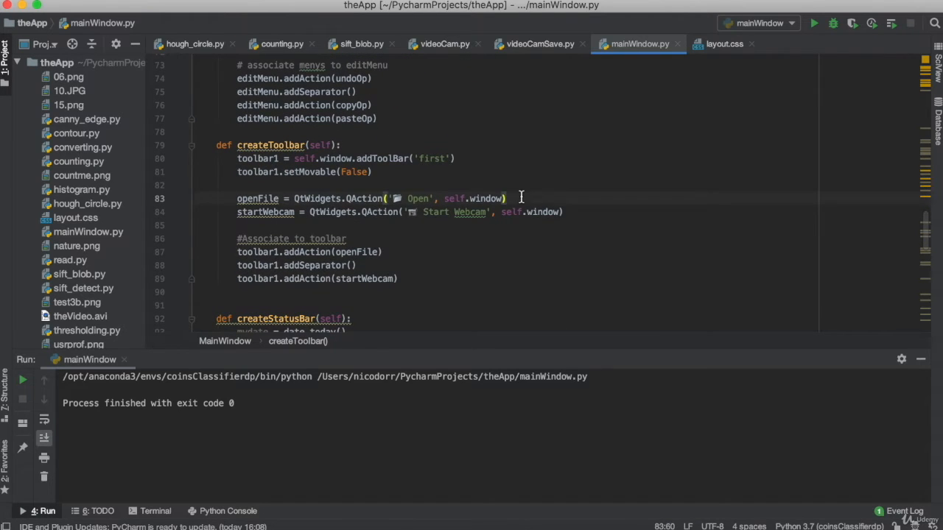
pyautogui.press('enter')
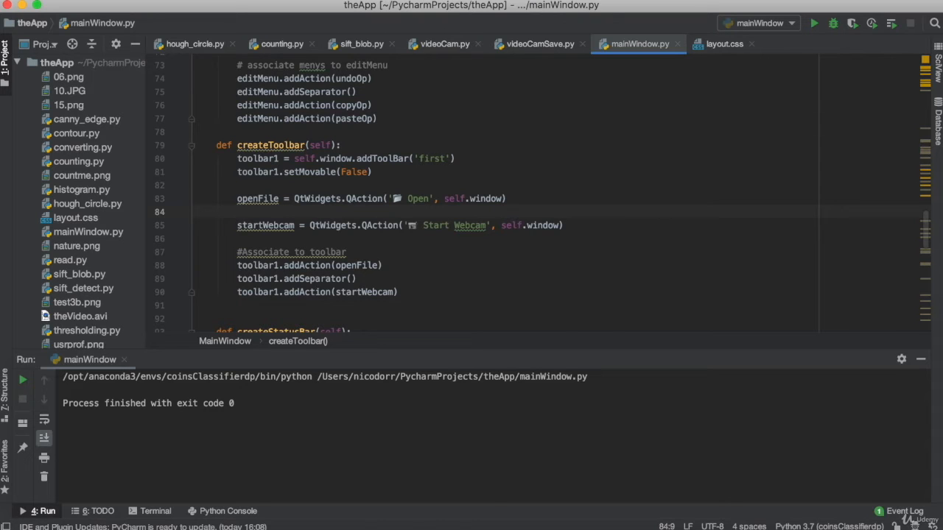
pyautogui.scroll(-3)
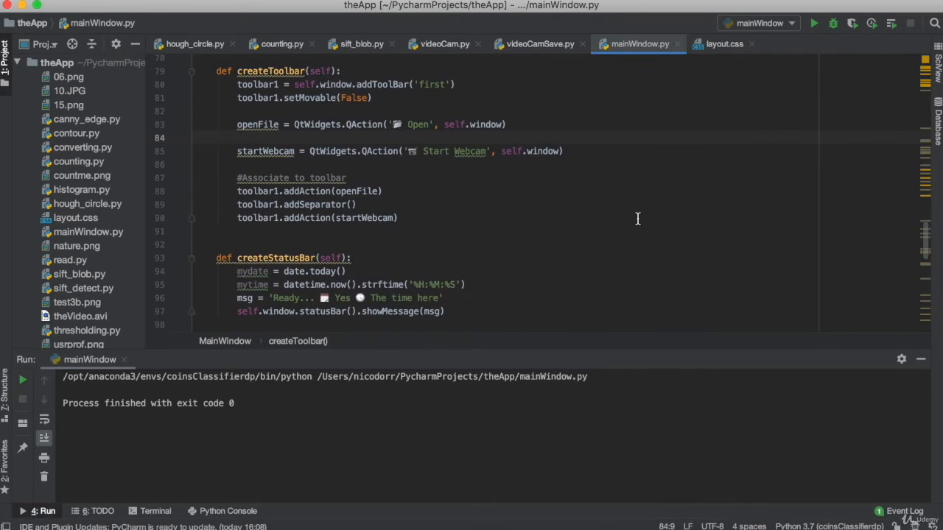
pyautogui.scroll(-3)
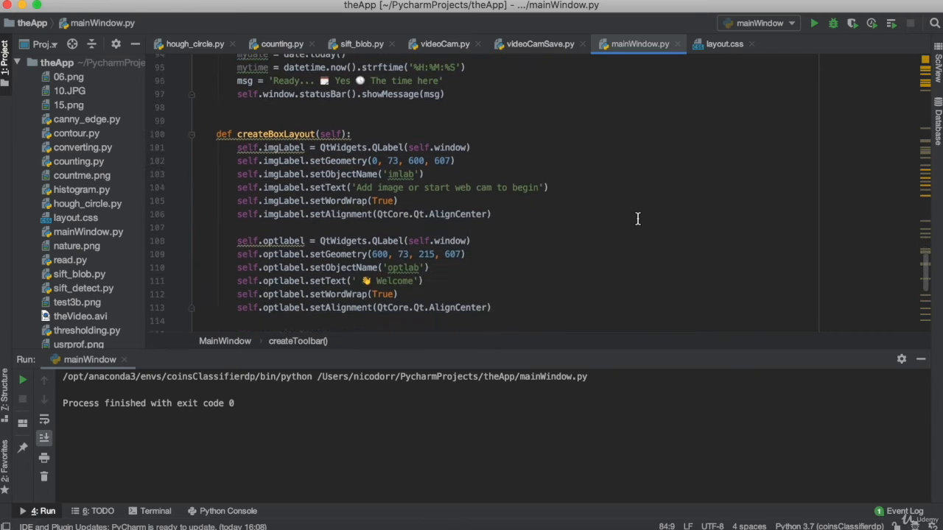
pyautogui.scroll(3)
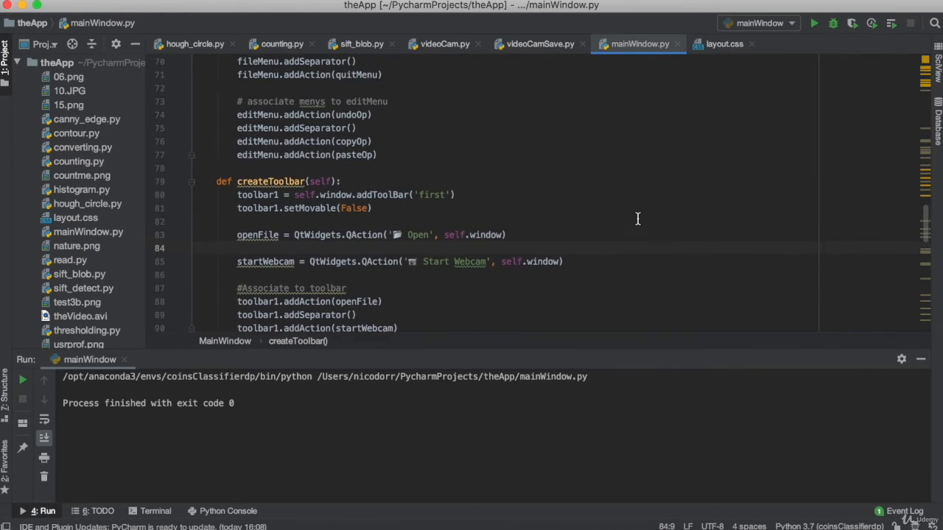
pyautogui.scroll(3)
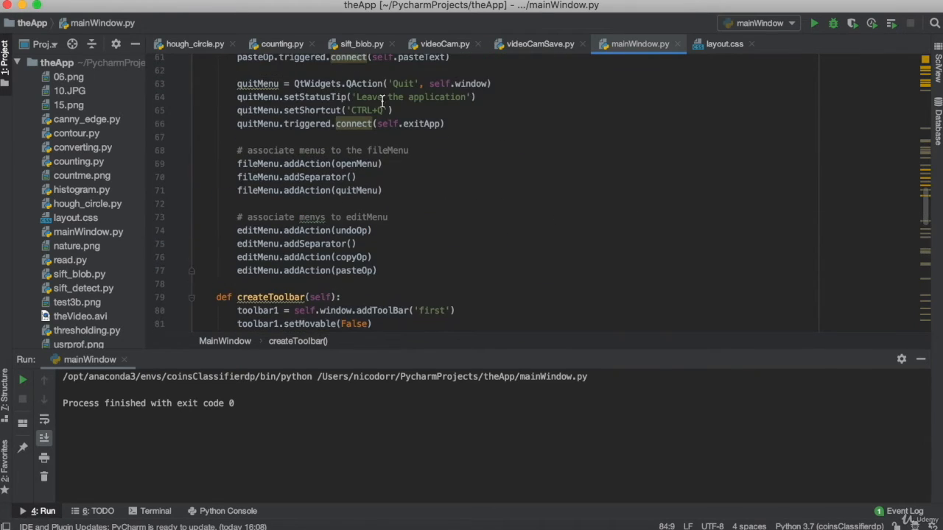
pyautogui.scroll(-3)
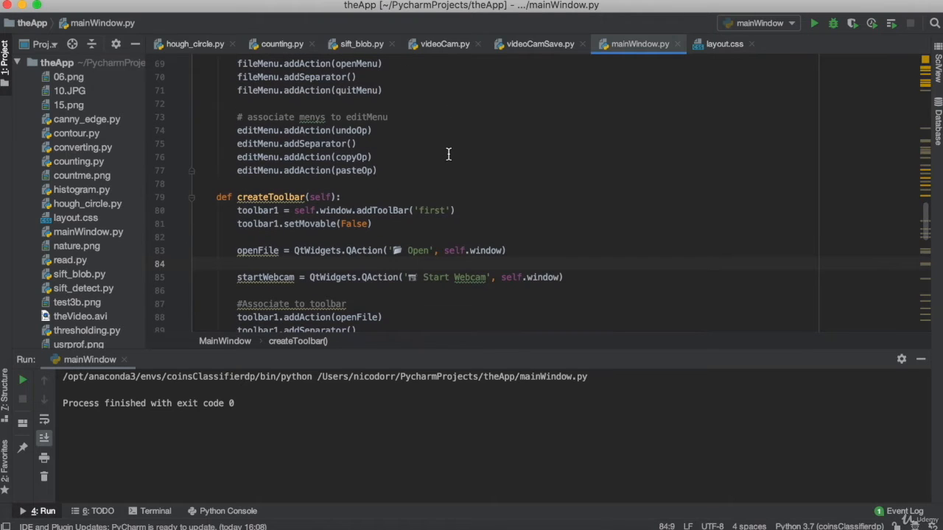
# Write openFile.triggered.connect(self.openImg) on line 84
pyautogui.write('openFile.')
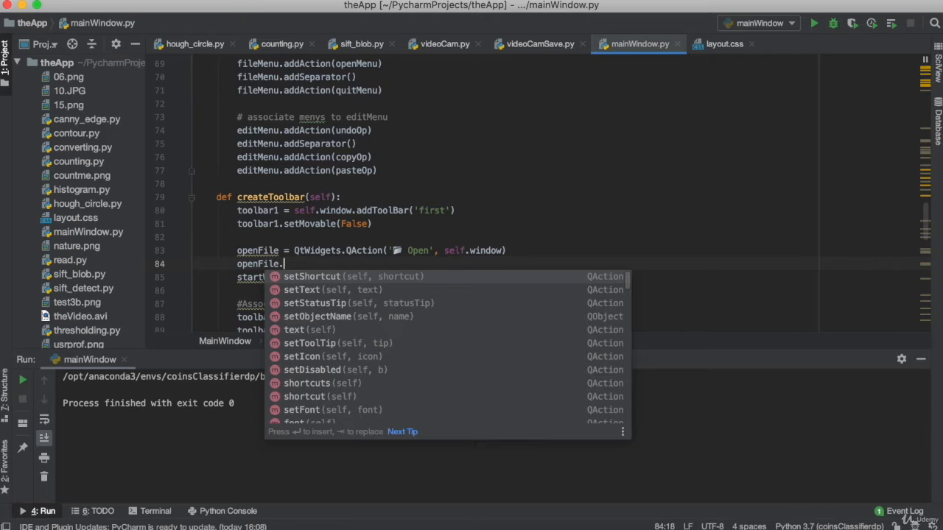
pyautogui.write('t')
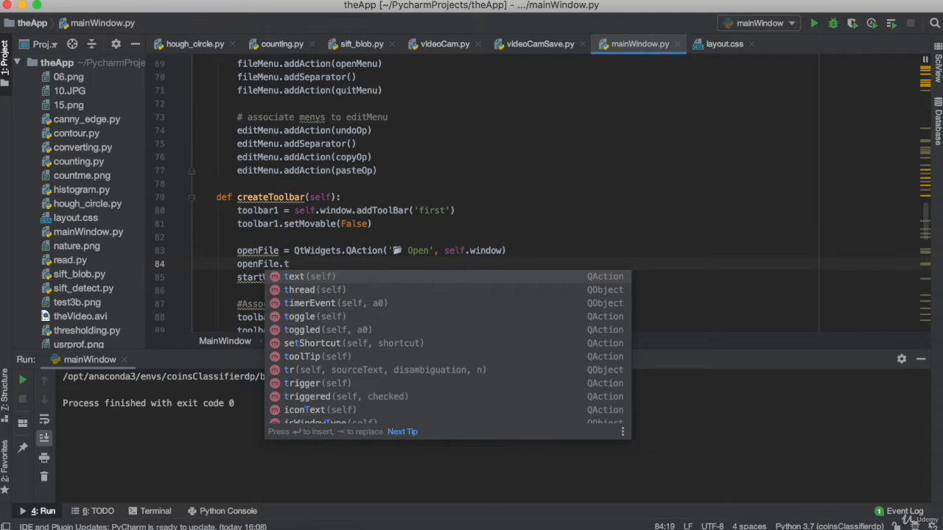
pyautogui.click(302, 396)
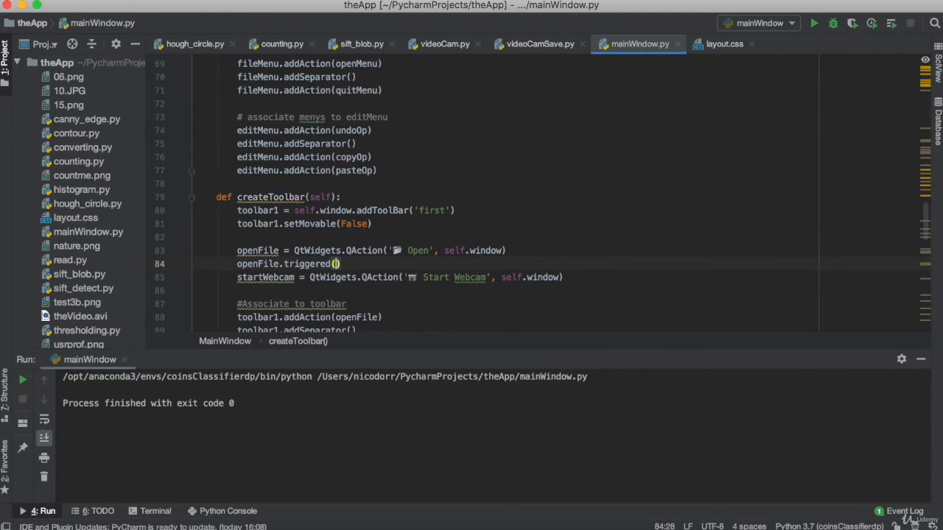
pyautogui.write('.conne')
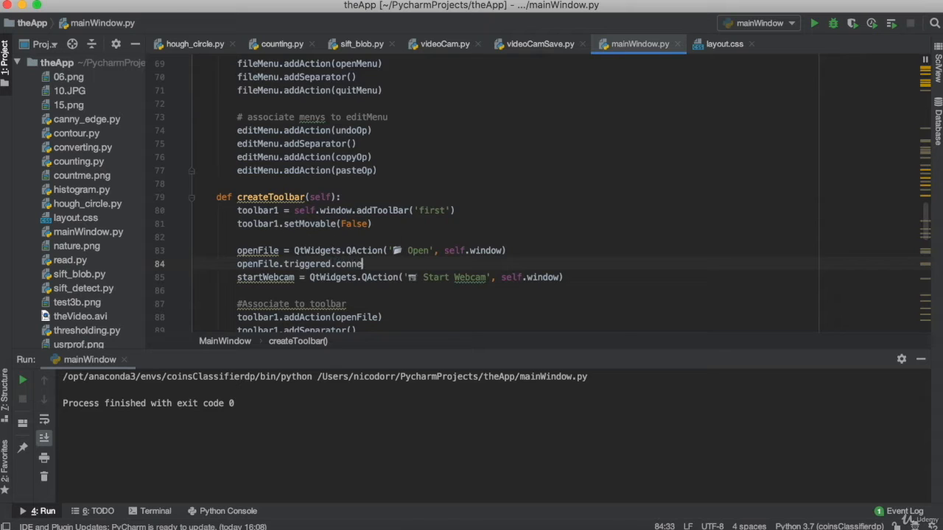
pyautogui.write('ct()')
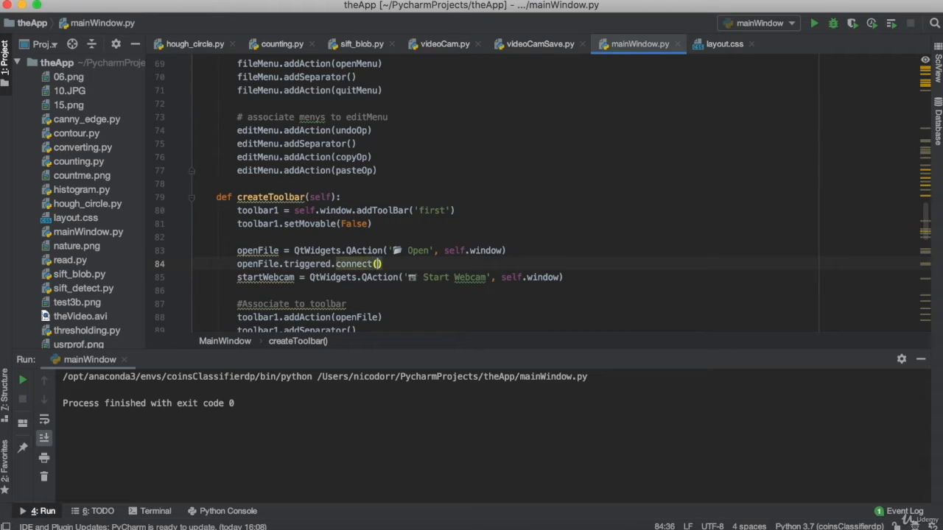
pyautogui.write('self.')
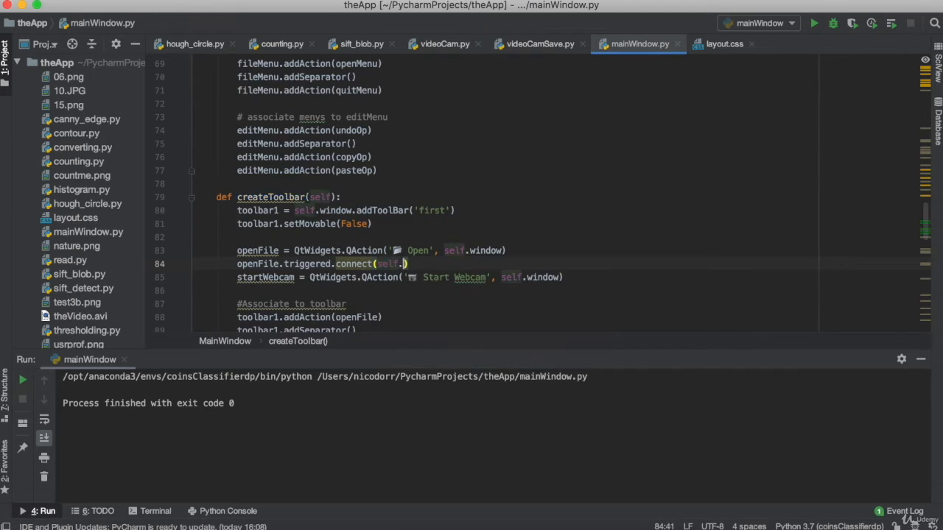
pyautogui.write('.')
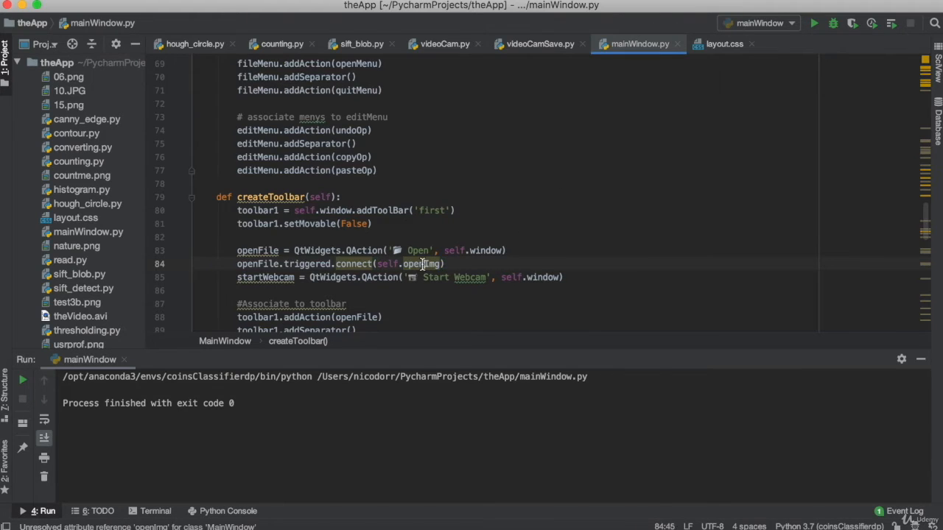
pyautogui.doubleClick(421, 264)
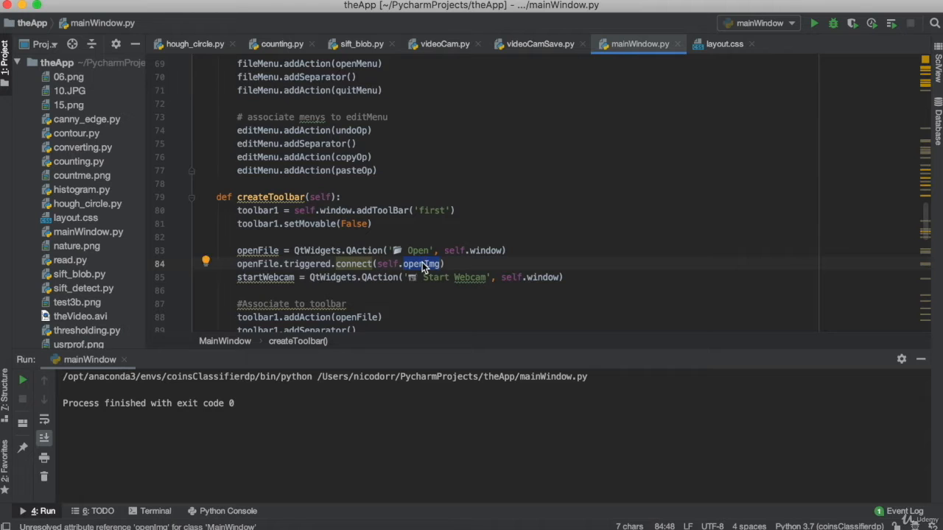
pyautogui.moveTo(423, 267)
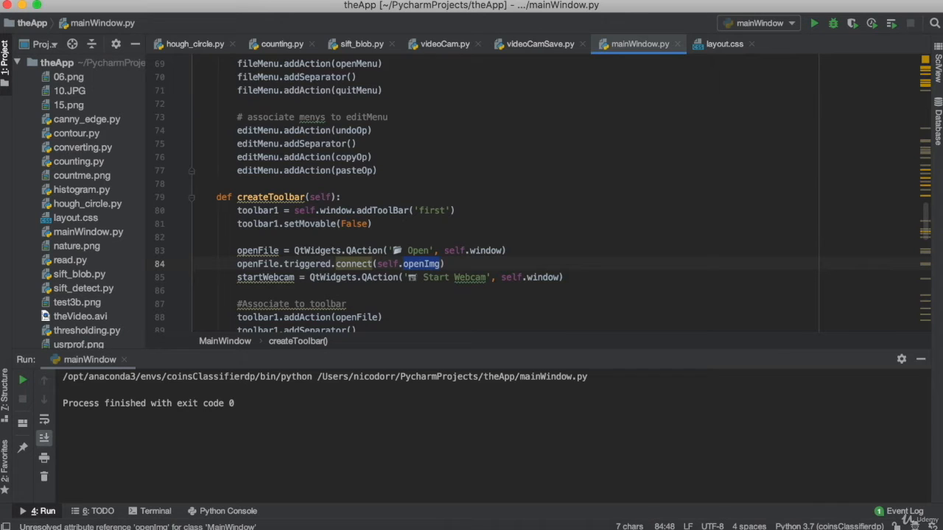
pyautogui.scroll(-3)
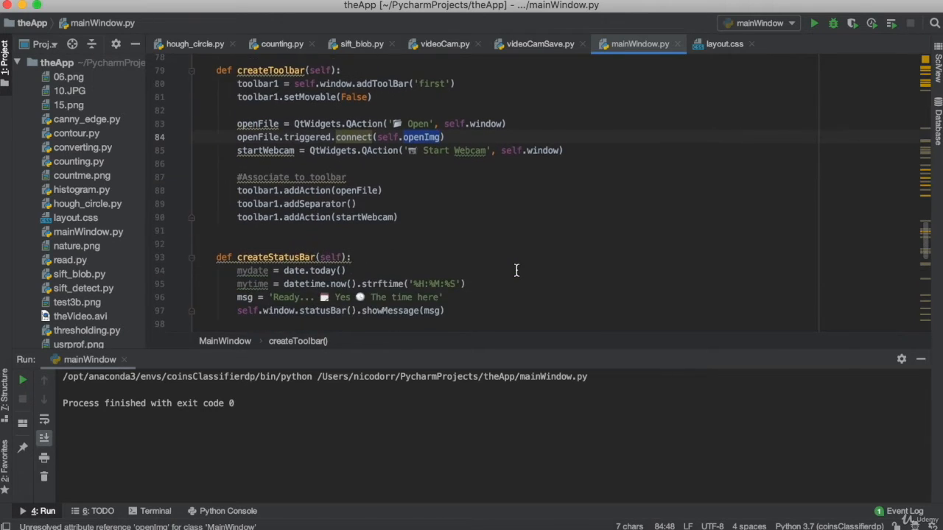
pyautogui.scroll(-3)
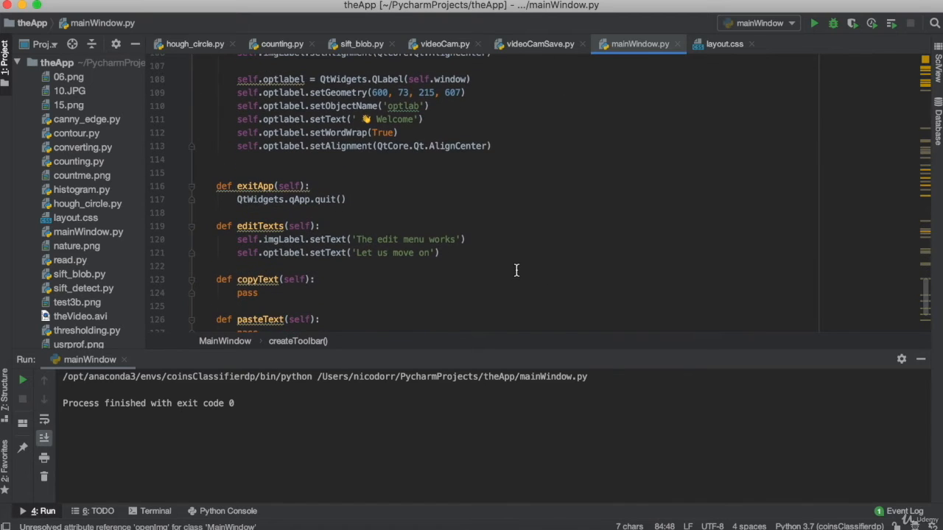
pyautogui.moveTo(360, 196)
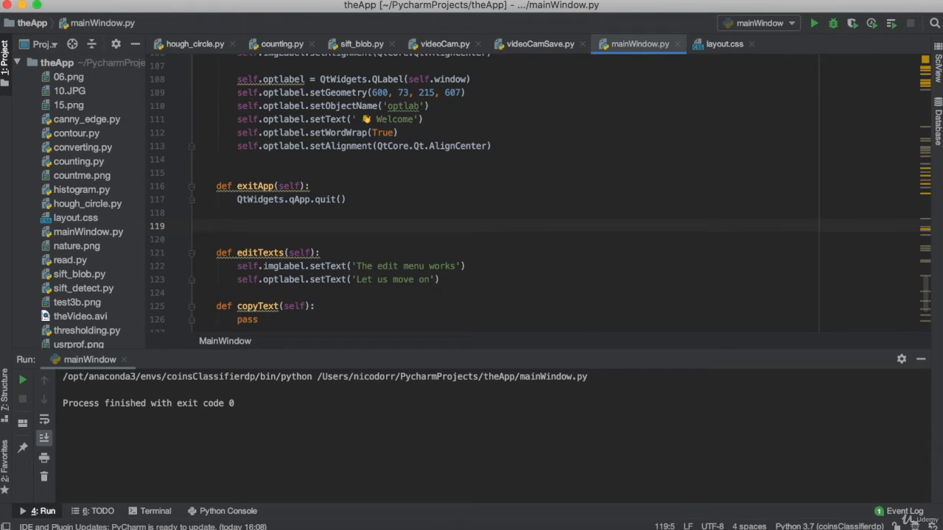
# Define openImg(self) below exitApp containing cv2.imread('usrprof.png')
pyautogui.write('def openImg')
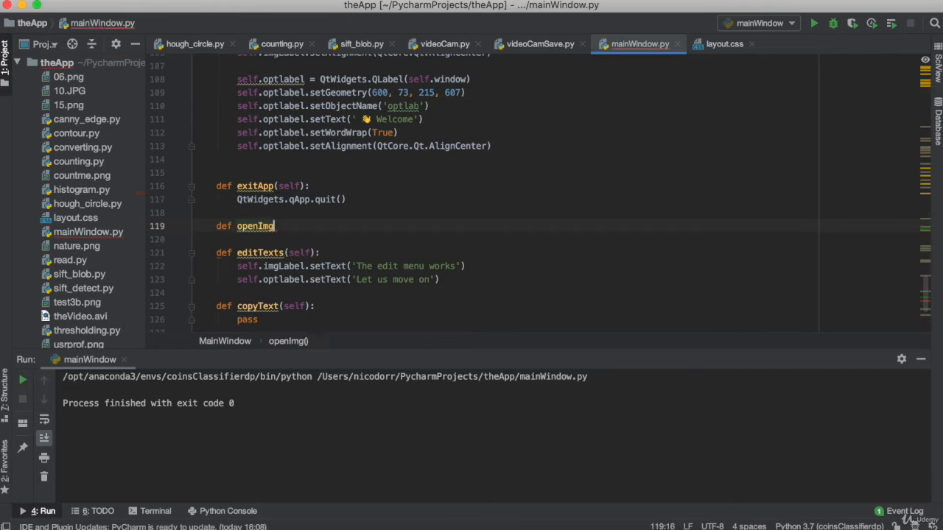
pyautogui.write('(self):')
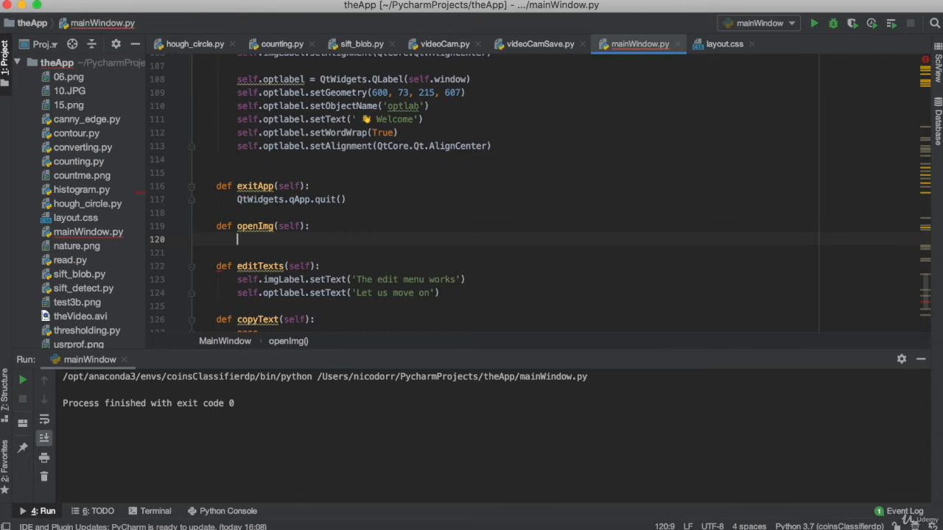
pyautogui.write("cv2.imread('")
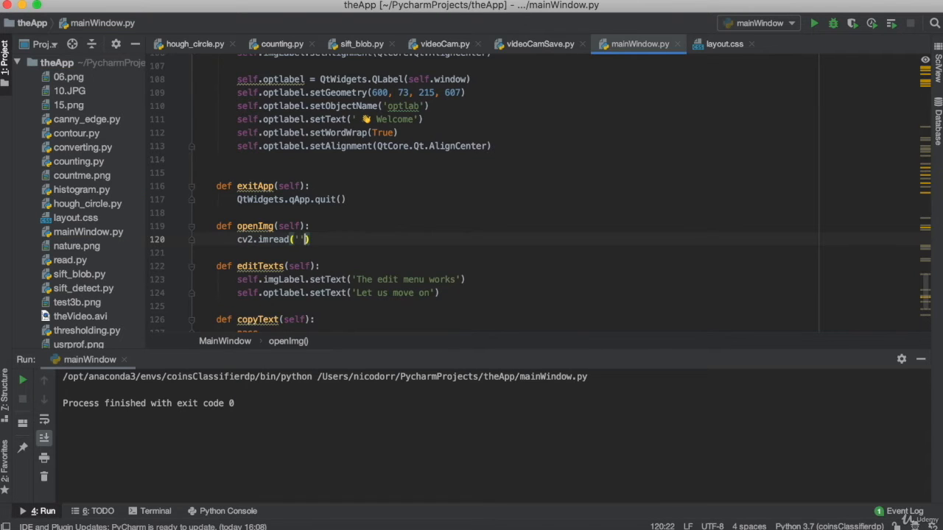
pyautogui.write('u')
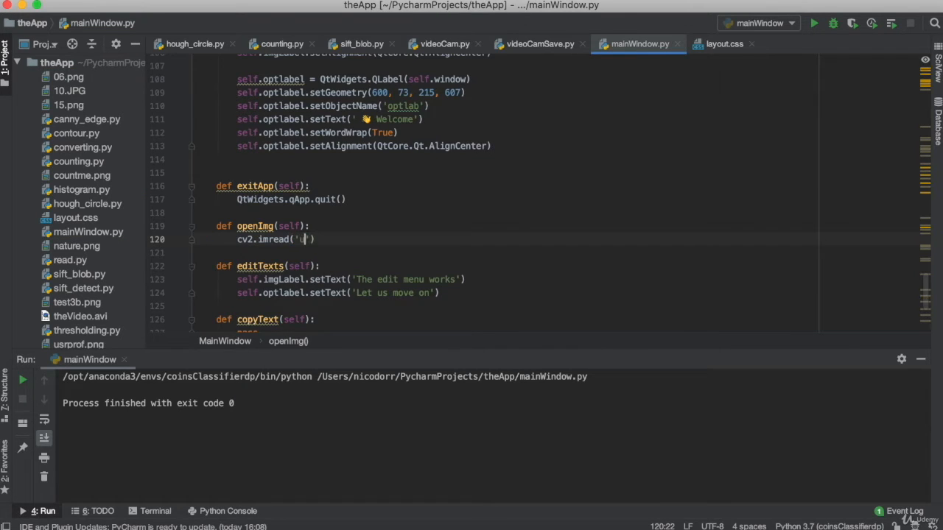
pyautogui.write('usrprof.png')
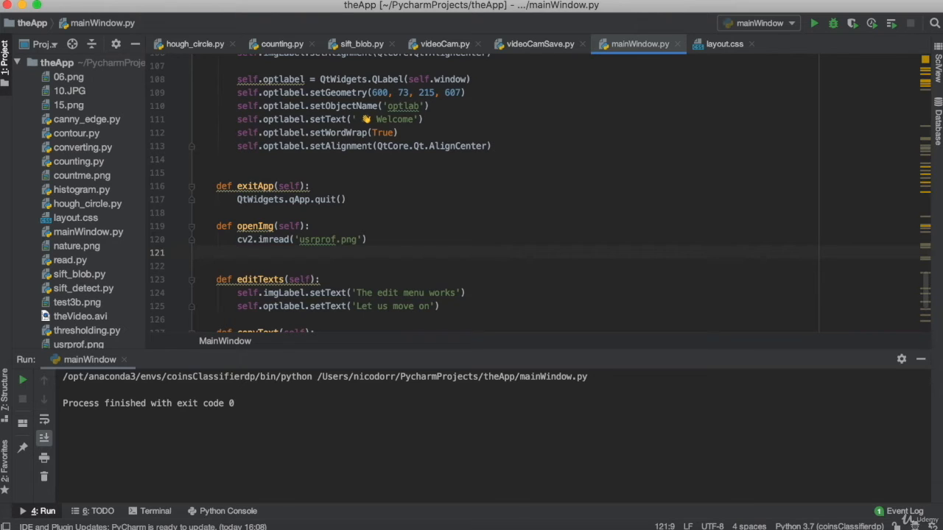
pyautogui.scroll(3)
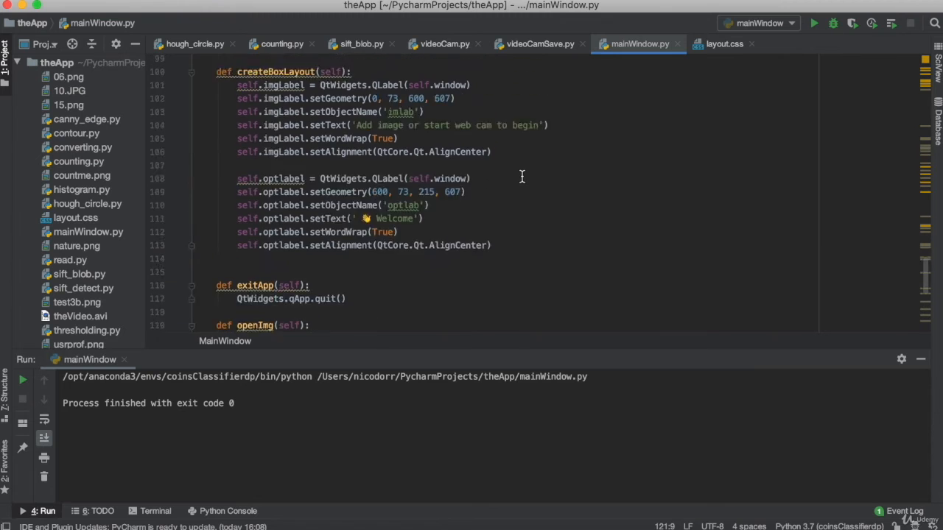
pyautogui.scroll(3)
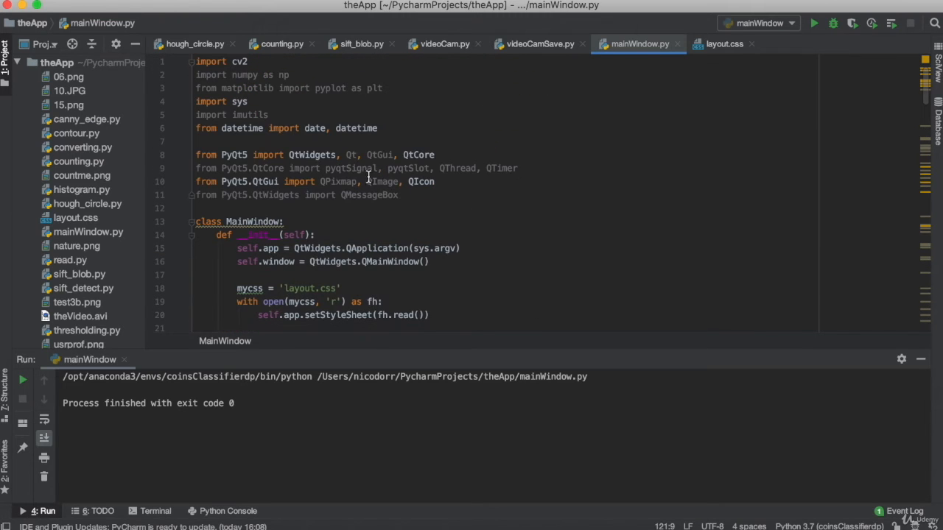
pyautogui.moveTo(378, 184)
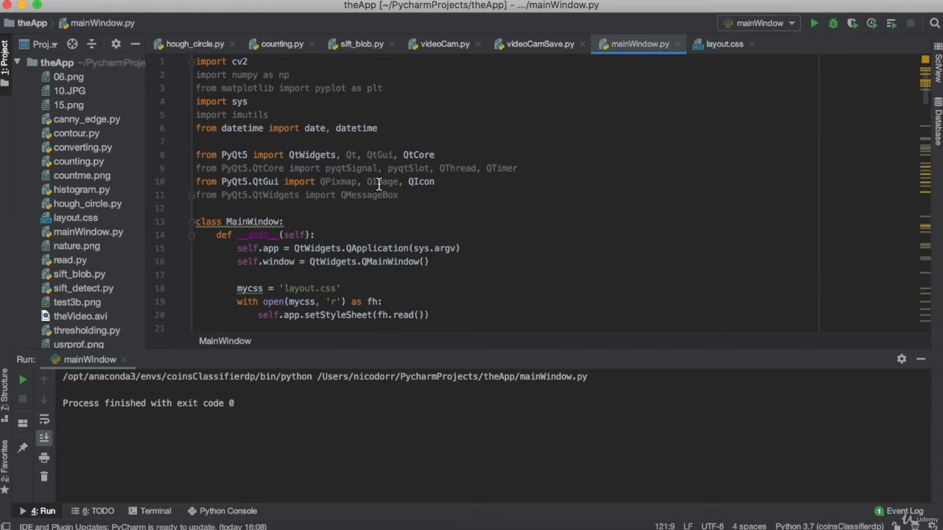
pyautogui.moveTo(488, 214)
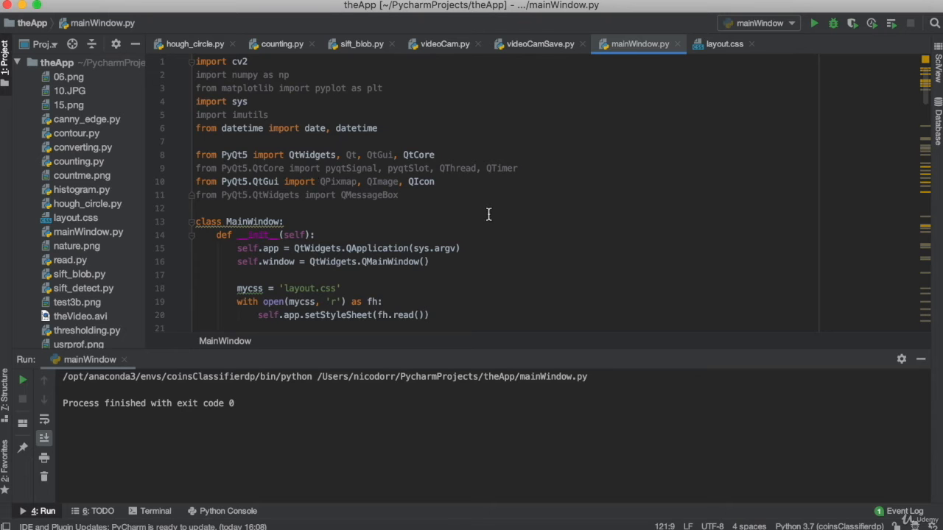
pyautogui.scroll(-3)
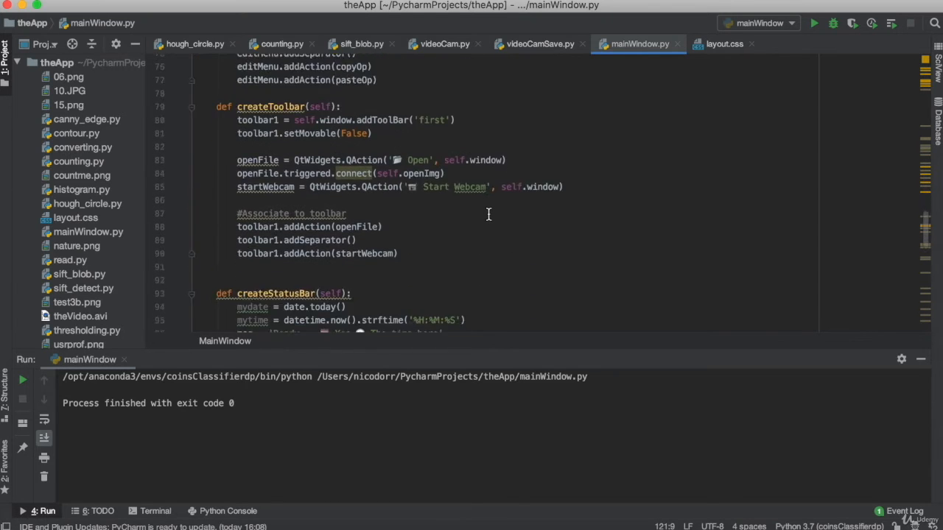
pyautogui.scroll(-3)
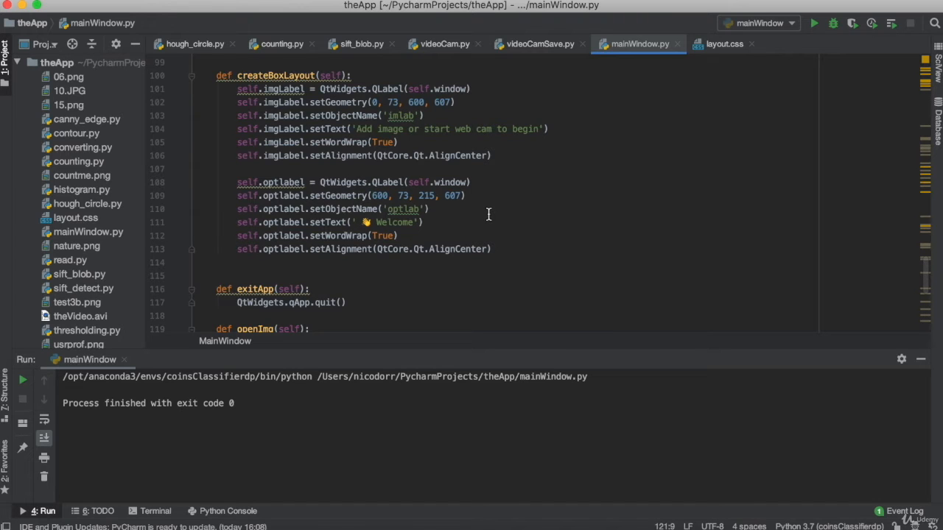
pyautogui.scroll(-3)
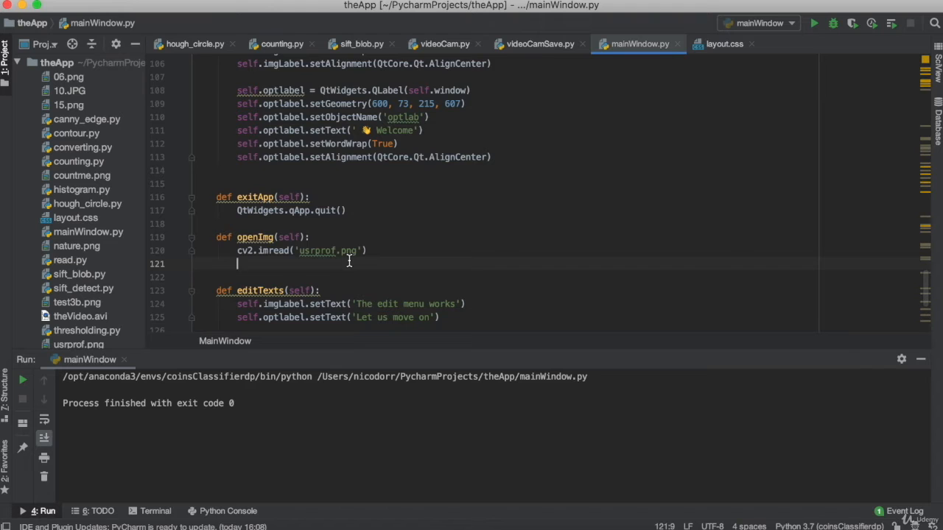
# Add the line showImg = QtGui.QImage() below the cv2.imread call
pyautogui.write('show')
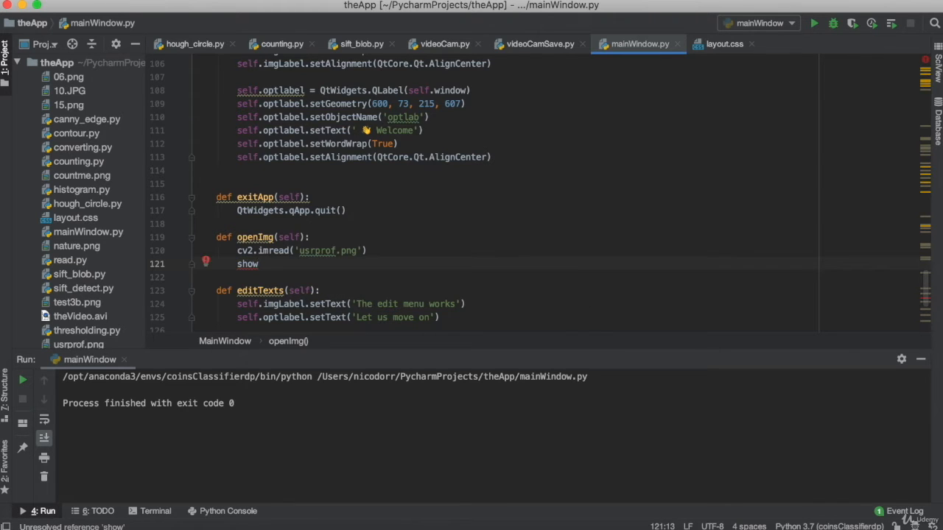
pyautogui.write('Img')
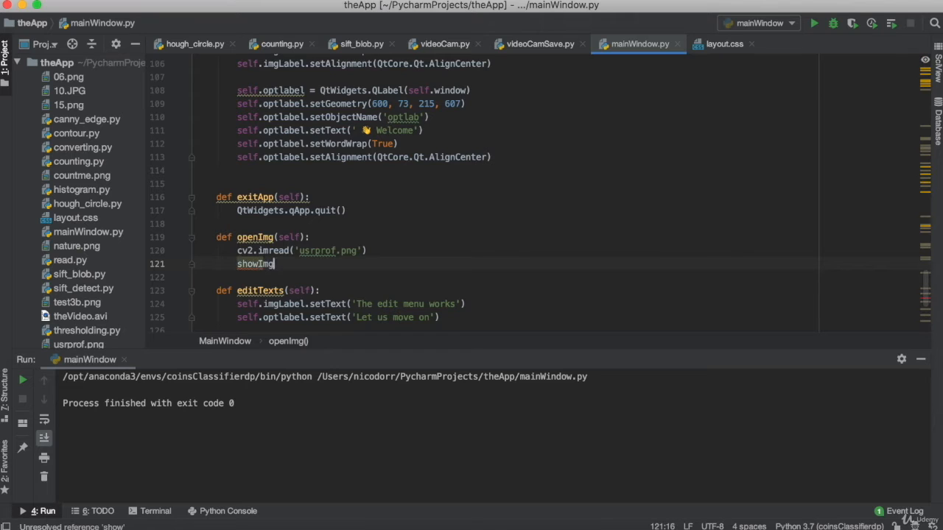
pyautogui.write('=')
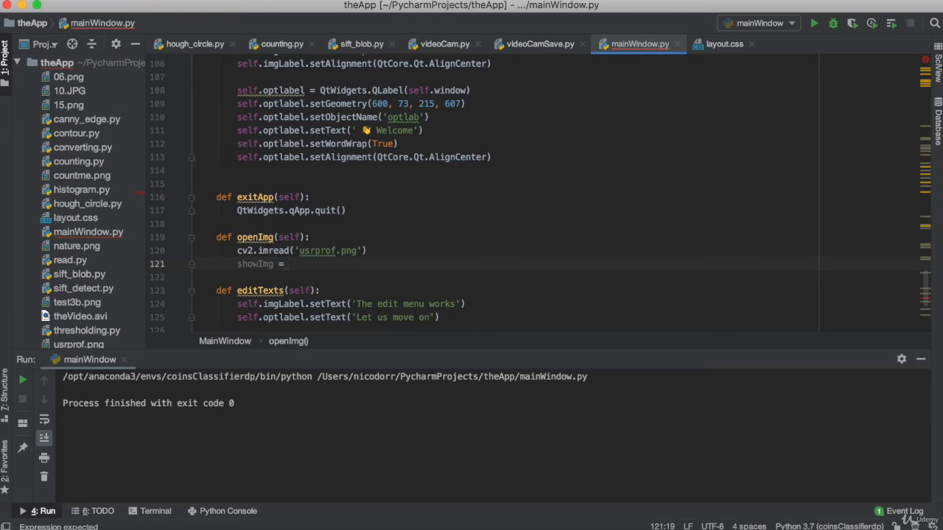
pyautogui.write('Qt')
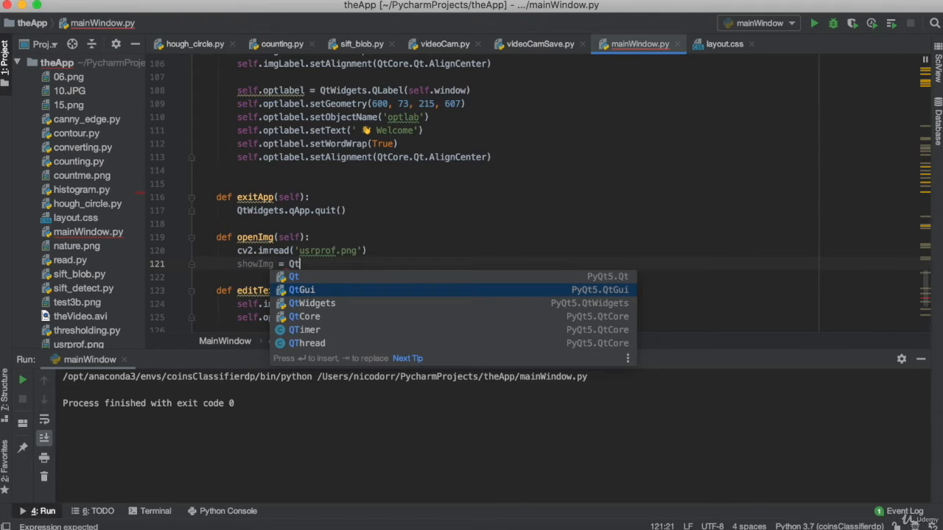
pyautogui.write('Gui.QImage')
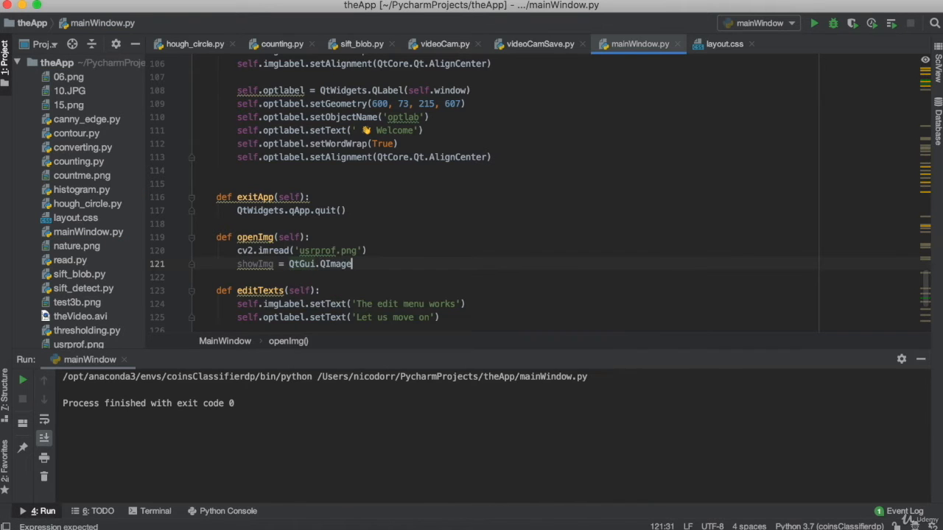
pyautogui.write('()')
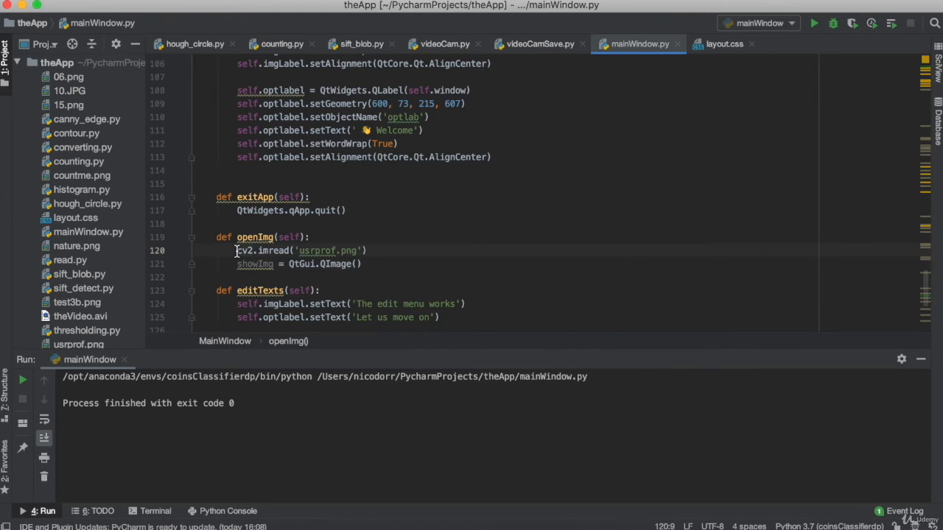
pyautogui.moveTo(393, 275)
pyautogui.write('theImg')
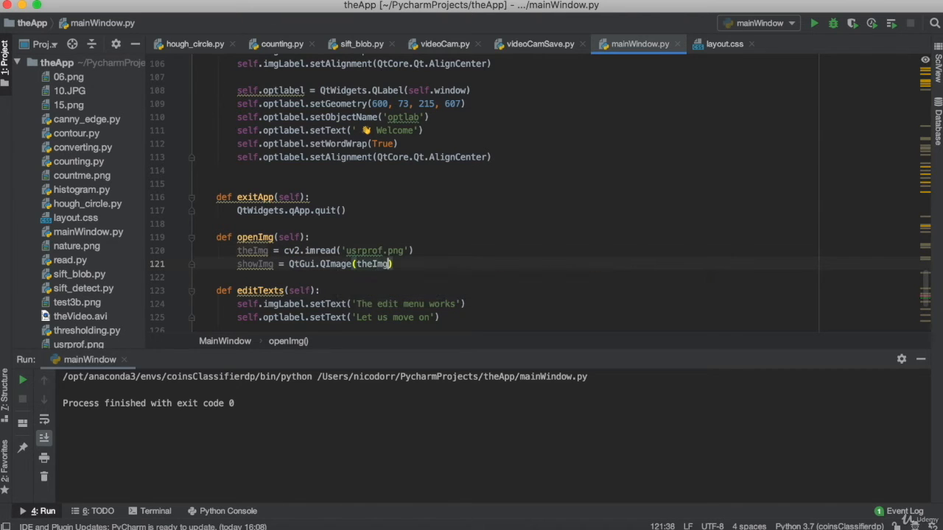
# Pass theImg.data and width theImg.shape[1] as the first QImage arguments
pyautogui.write(',')
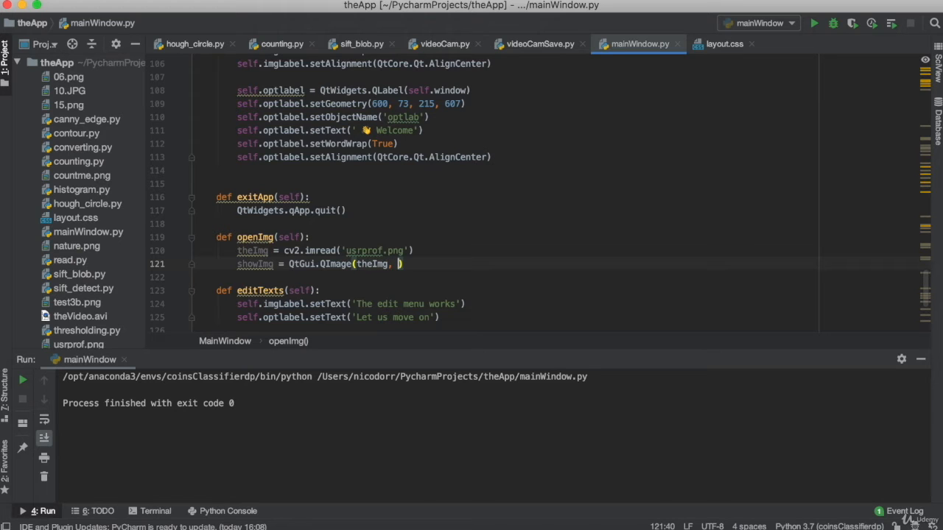
pyautogui.press('backspace')
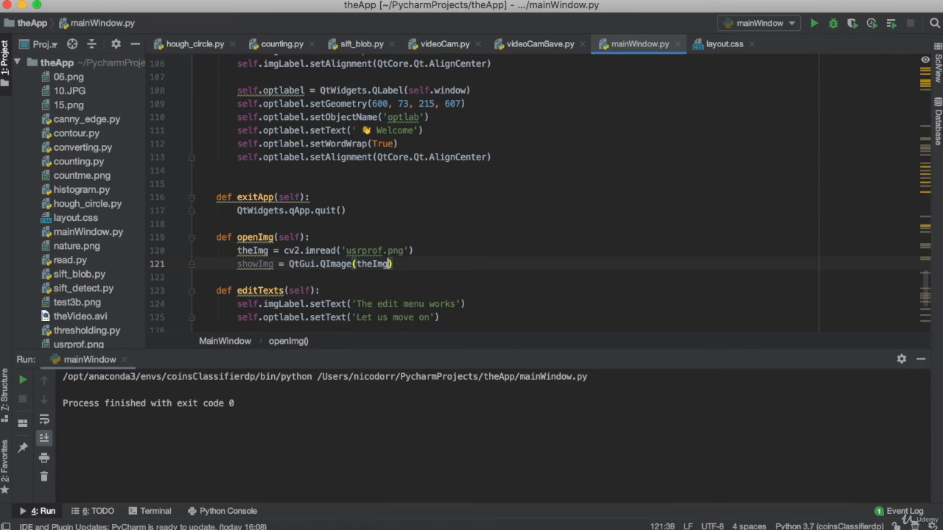
pyautogui.write('.data, theImg.sh')
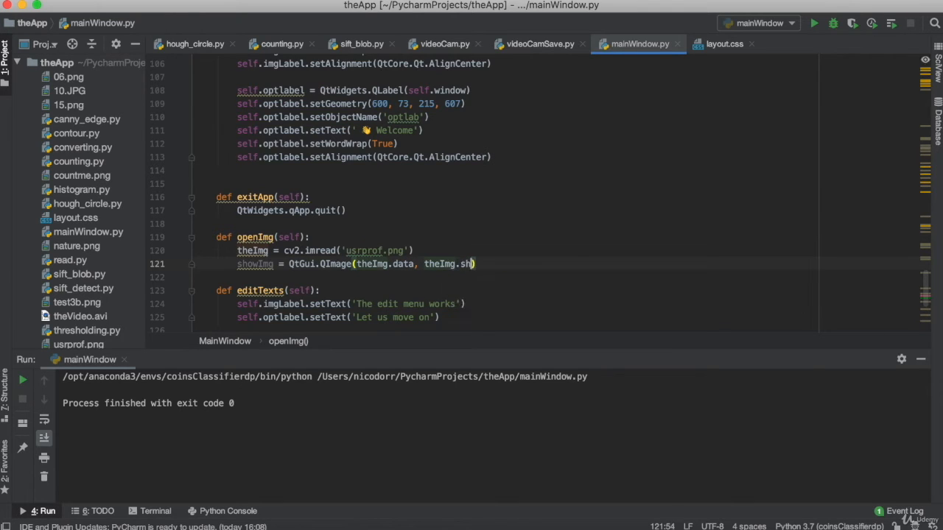
pyautogui.write('ape')
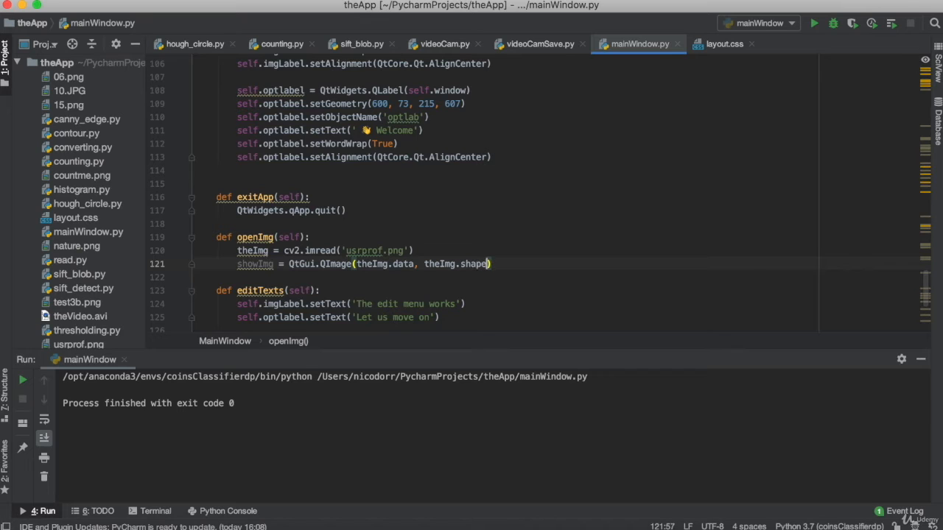
pyautogui.write('[1],')
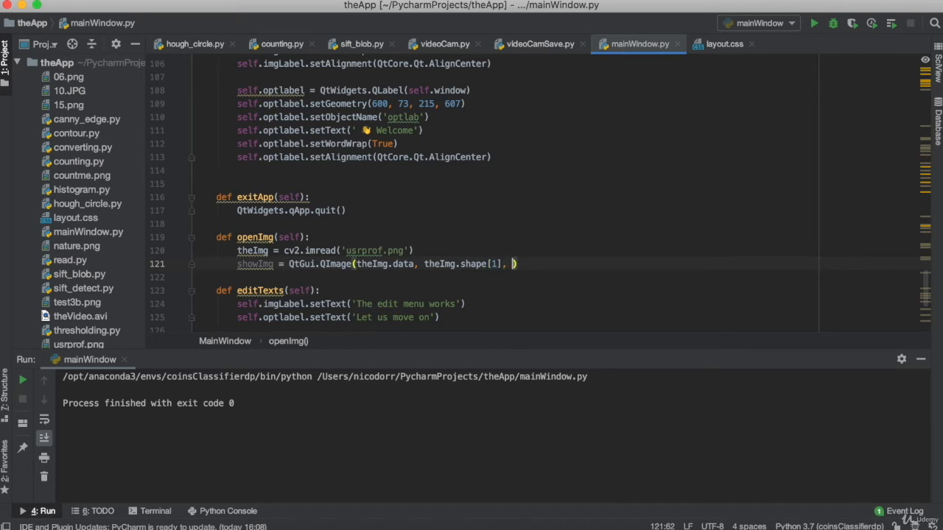
# Add height theImg.shape[0] and bytes per line theImg.shape[1] * 3
pyautogui.write('theImg')
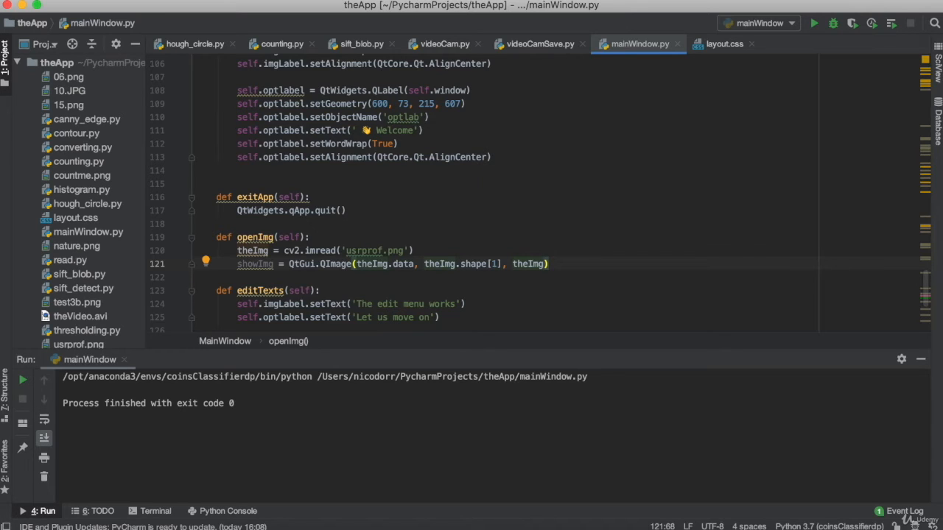
pyautogui.write('.')
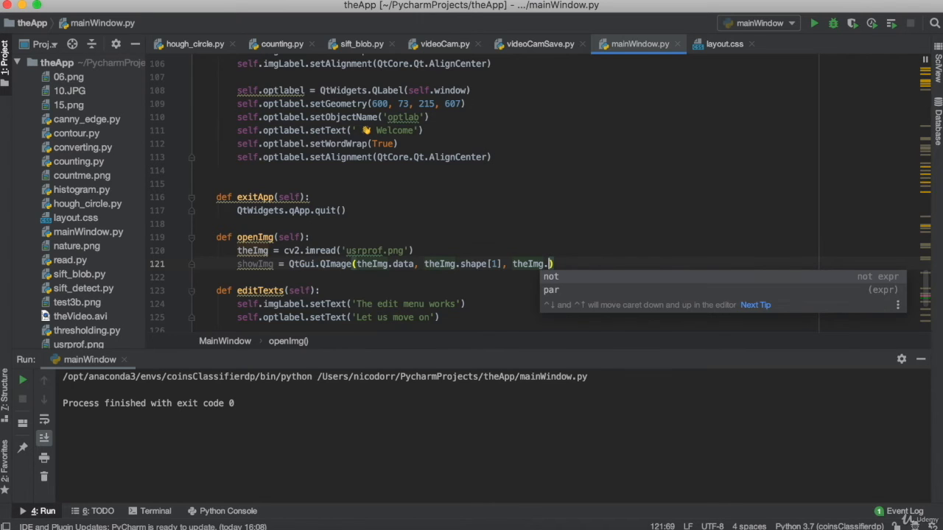
pyautogui.write('shape')
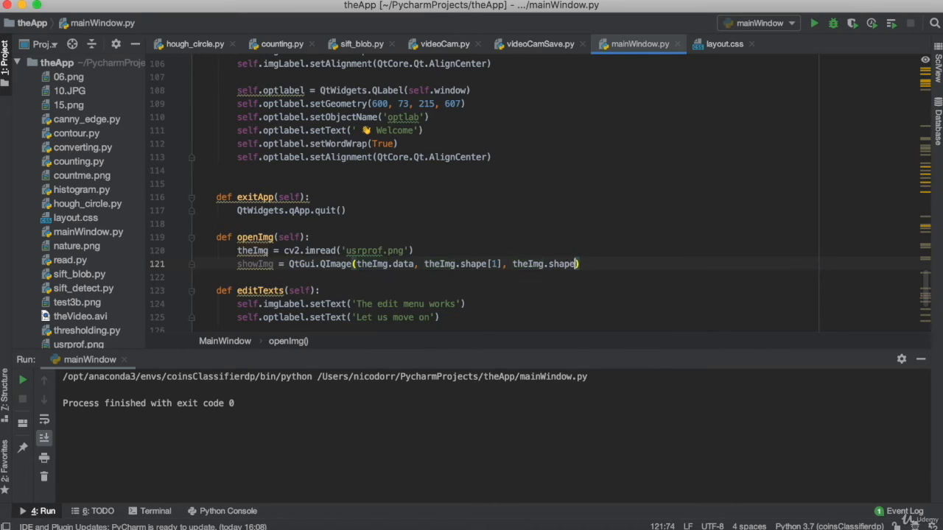
pyautogui.write('[0]')
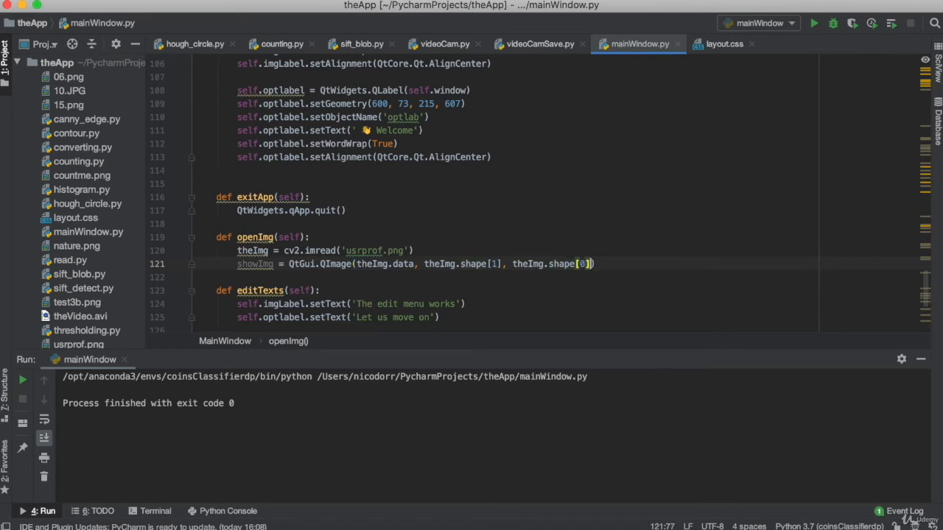
pyautogui.write(',')
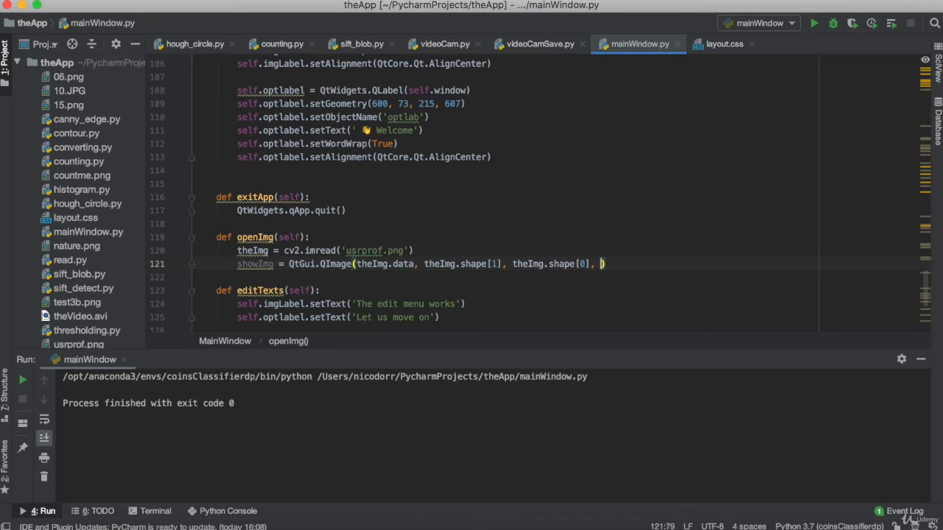
pyautogui.write('new')
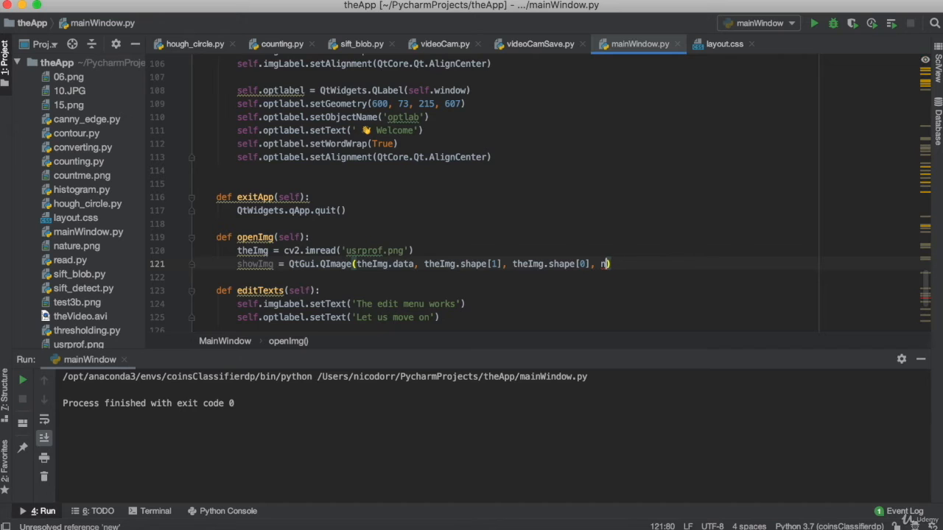
pyautogui.write('theImg.shape[1')
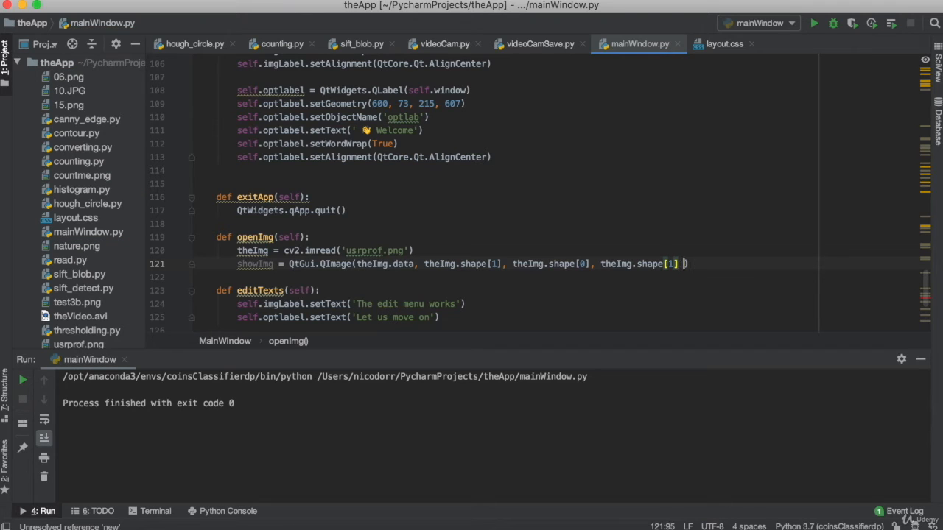
pyautogui.write('* 3, QtGui.QImage')
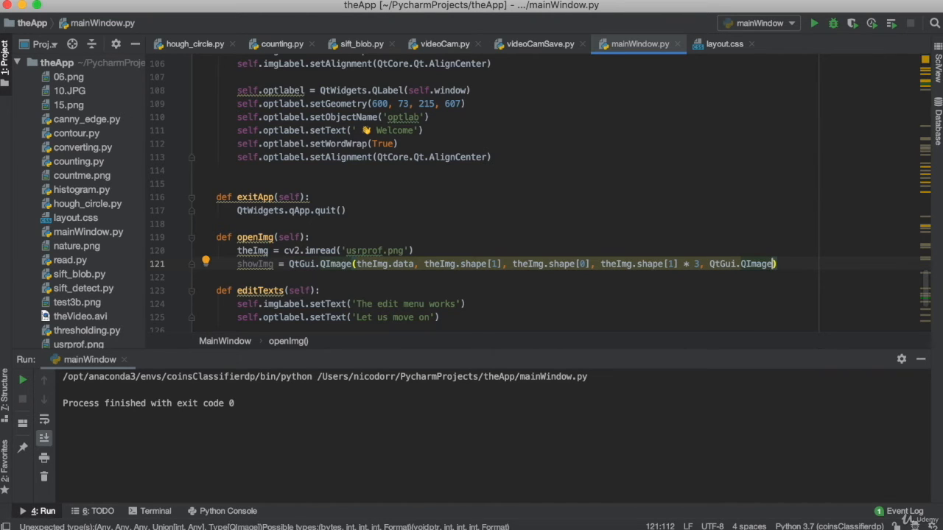
# Use QtGui.QImage.Format_RGB888 as the format and append .rgbSwapped()
pyautogui.write('.FR')
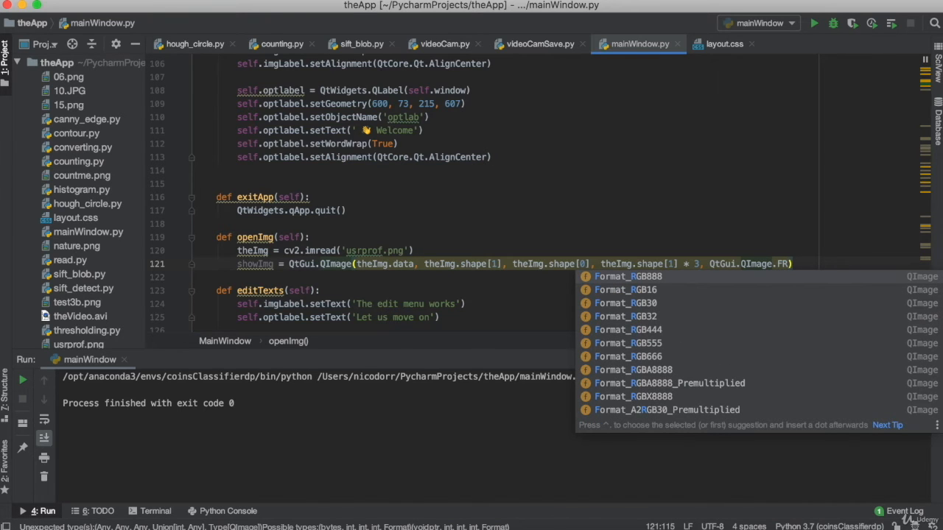
pyautogui.click(627, 276)
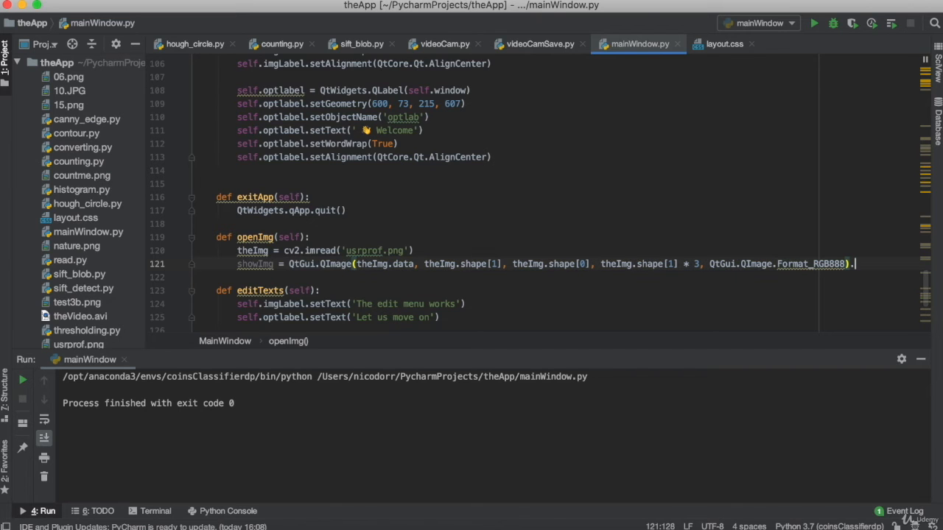
pyautogui.write('.')
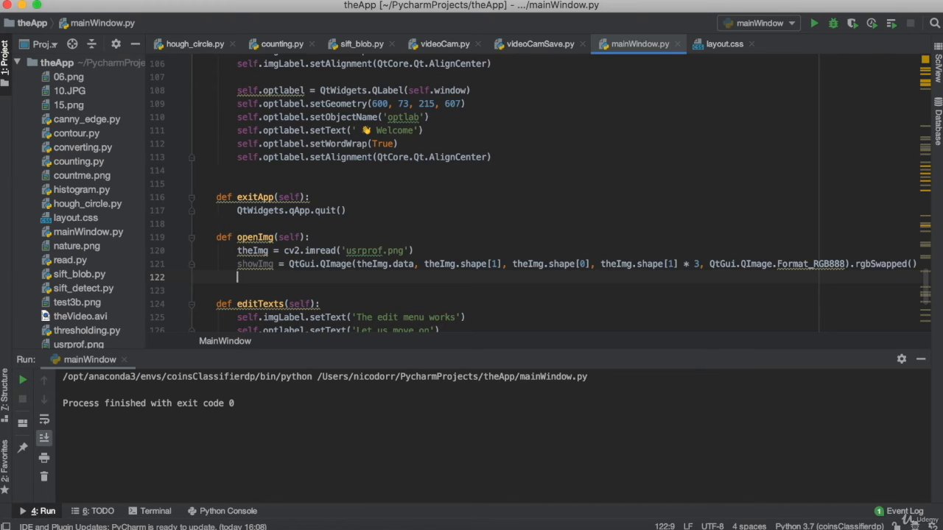
# Add self.imgLabel.setPixmap(QPixmap.fromImage(showImg)) at the end of openImg
pyautogui.write('self')
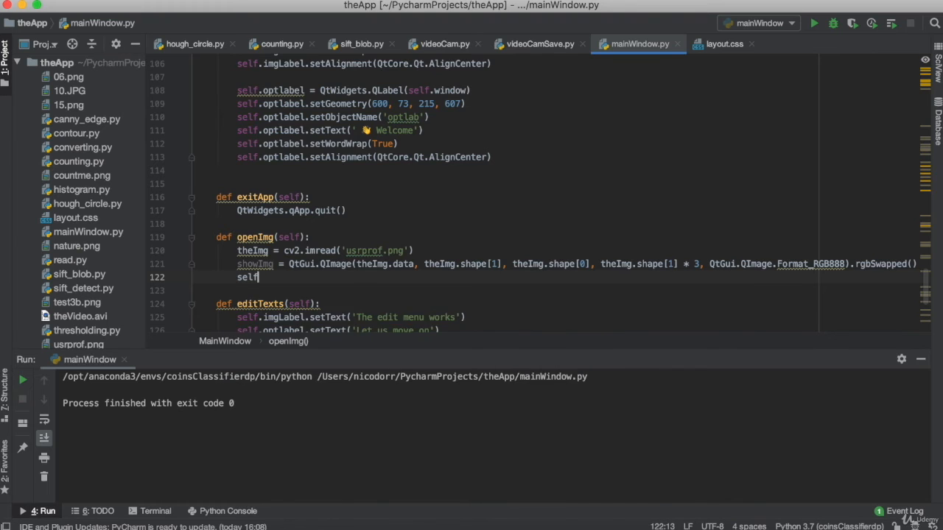
pyautogui.write('.imgLabel.setPixmap(')
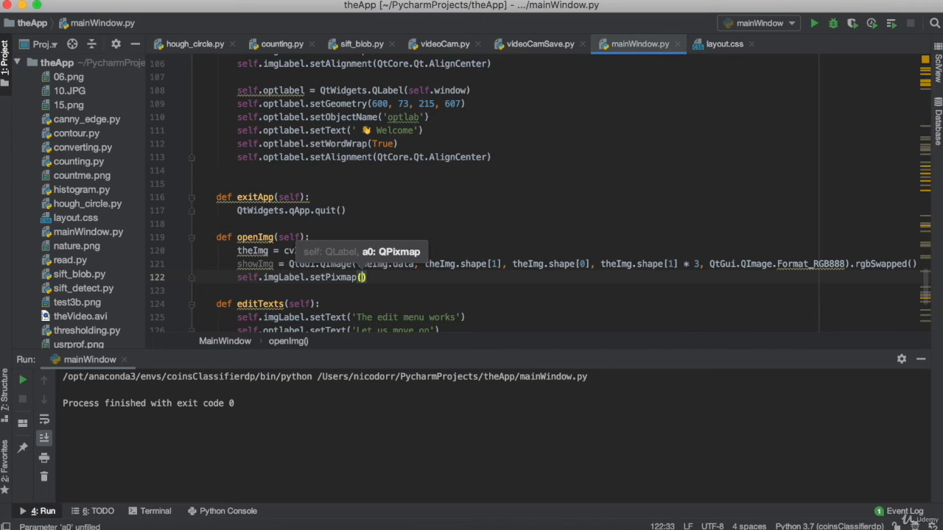
pyautogui.write('QPixmap')
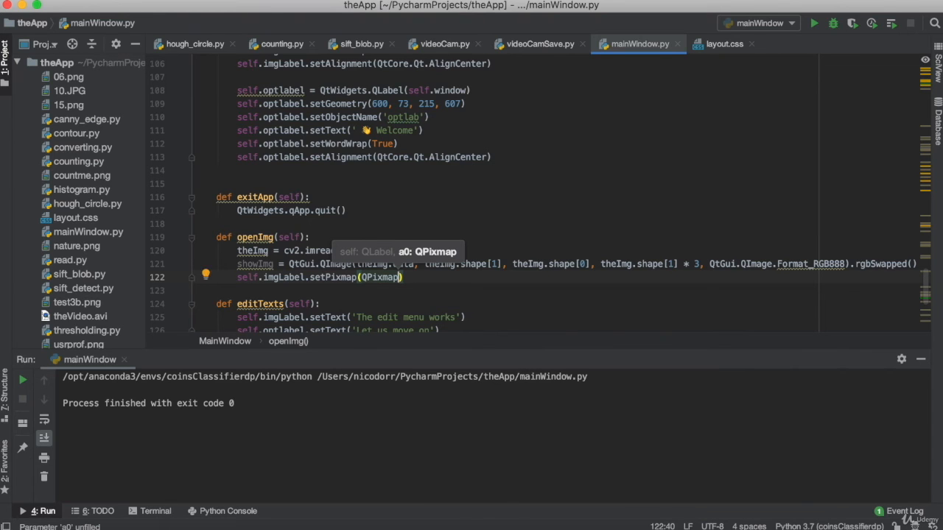
pyautogui.write('.fromImage(')
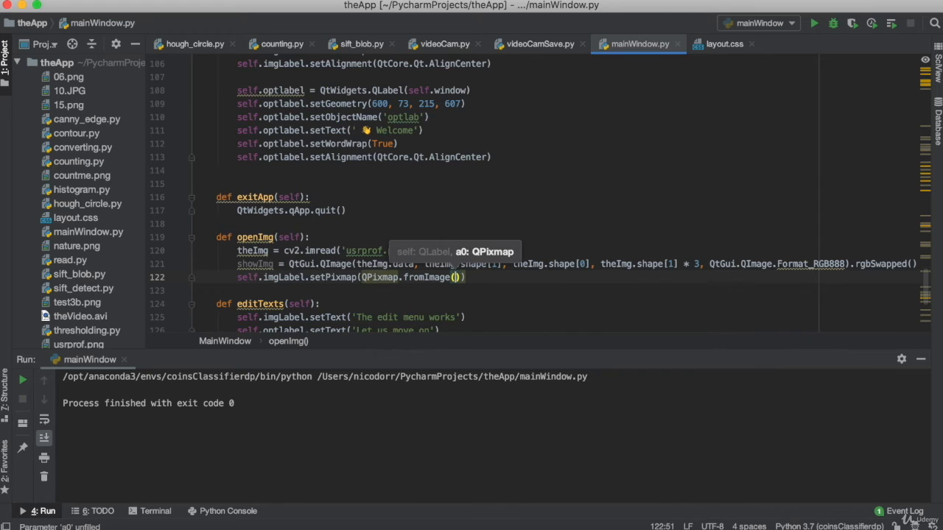
pyautogui.write('showImg')
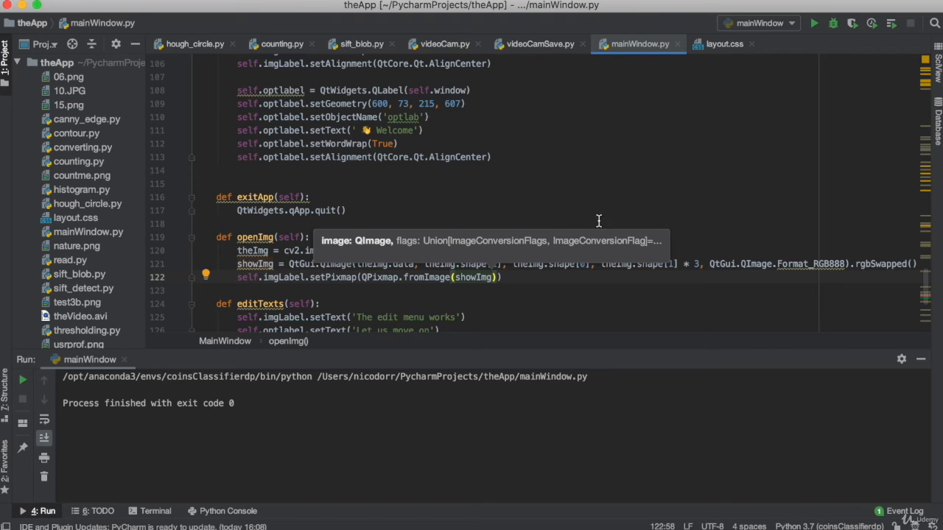
pyautogui.moveTo(539, 331)
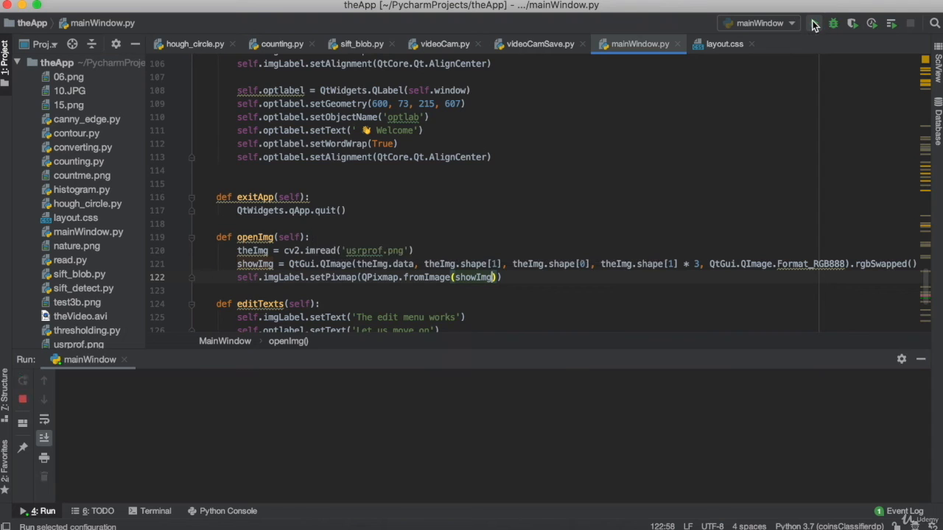
# Run the app, load usrprof.png with the Open button, then close it
pyautogui.click(814, 23)
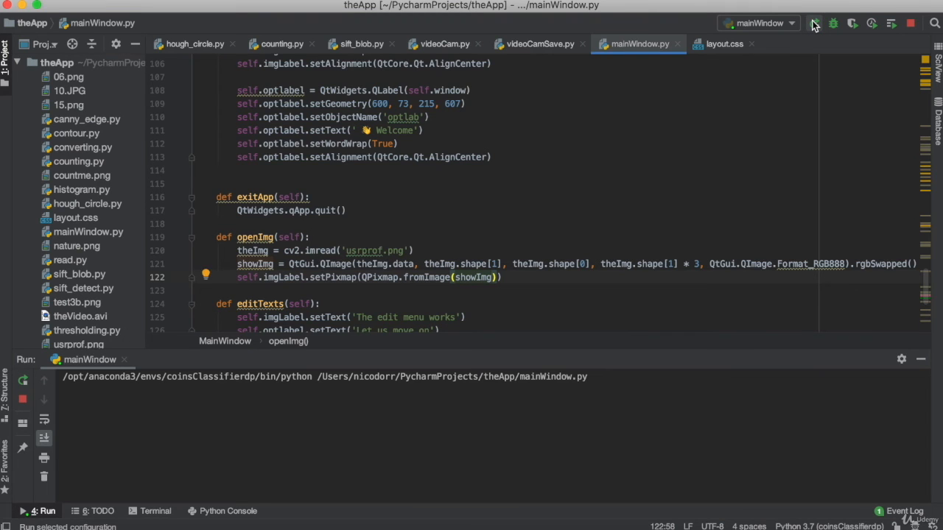
pyautogui.click(814, 22)
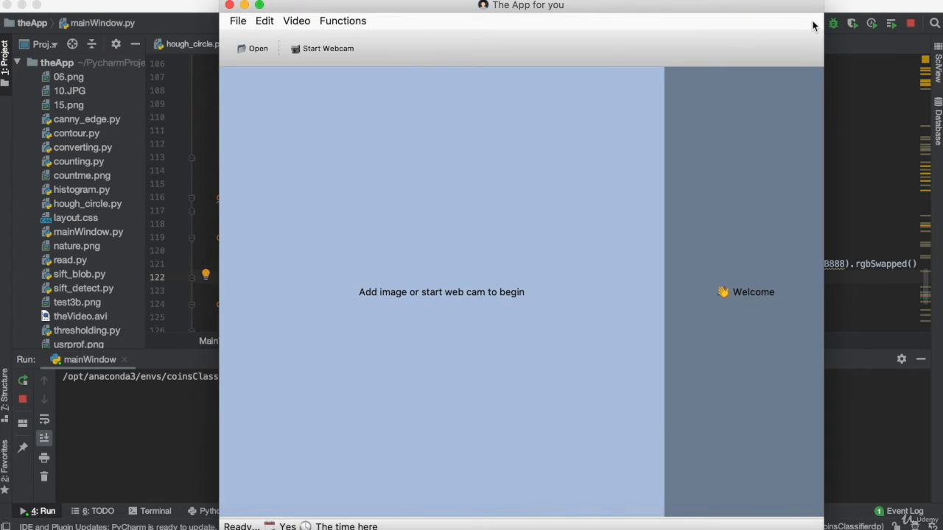
pyautogui.moveTo(268, 101)
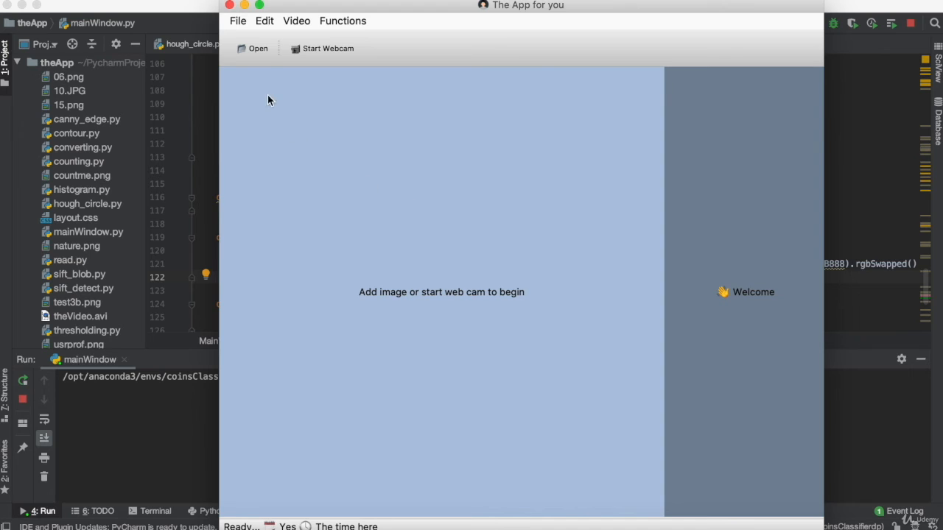
pyautogui.moveTo(252, 53)
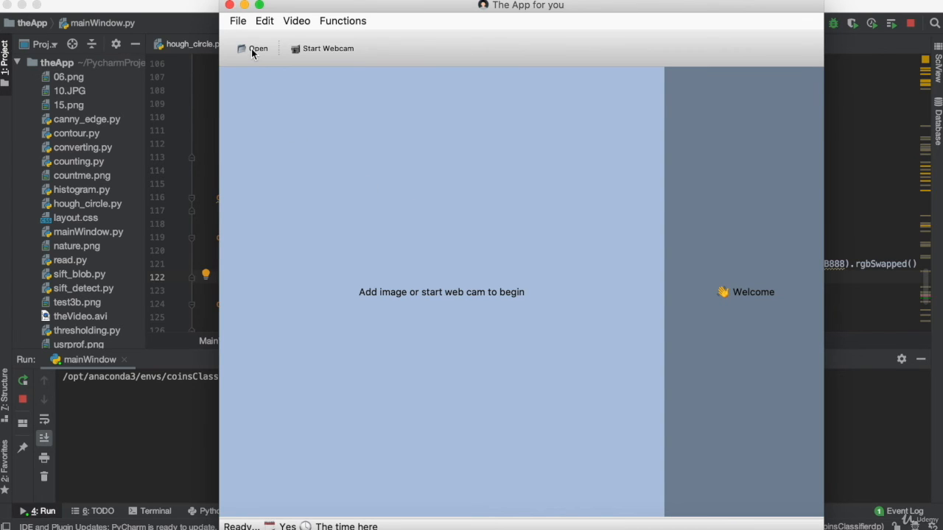
pyautogui.click(257, 48)
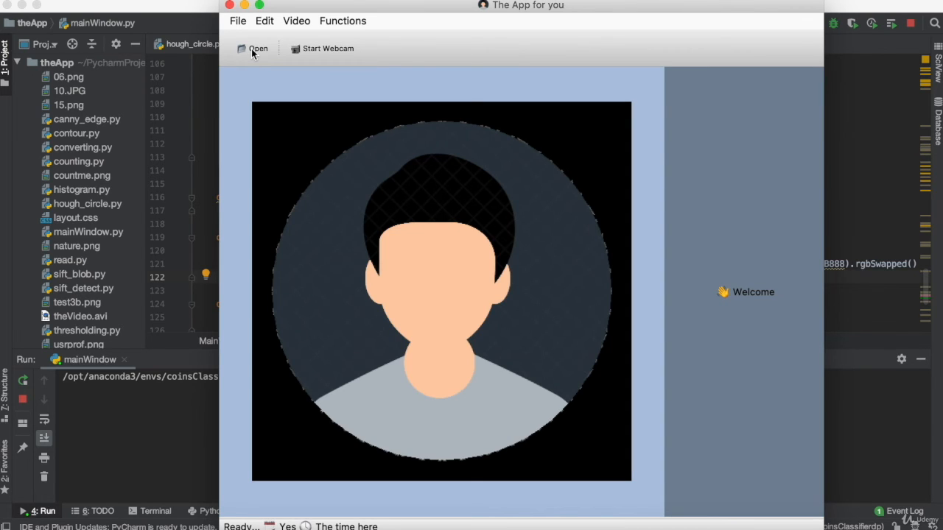
pyautogui.moveTo(246, 213)
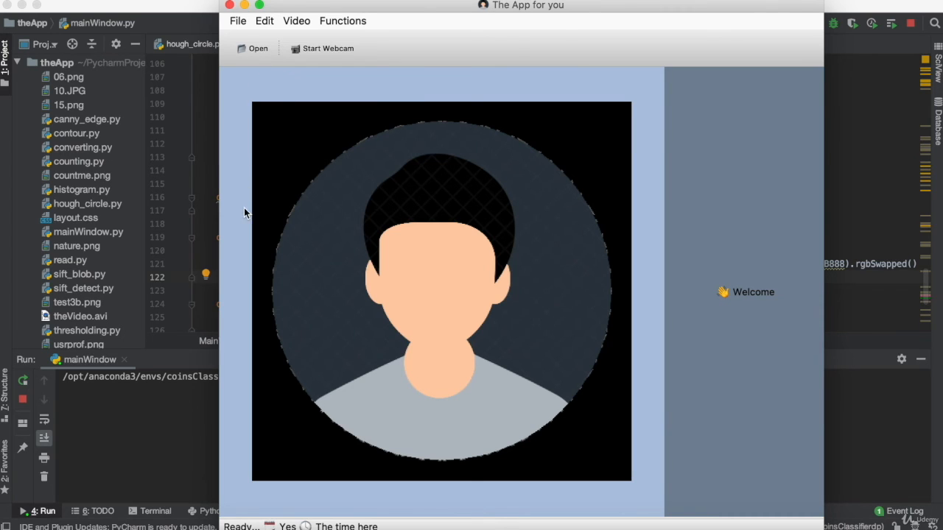
pyautogui.moveTo(257, 107)
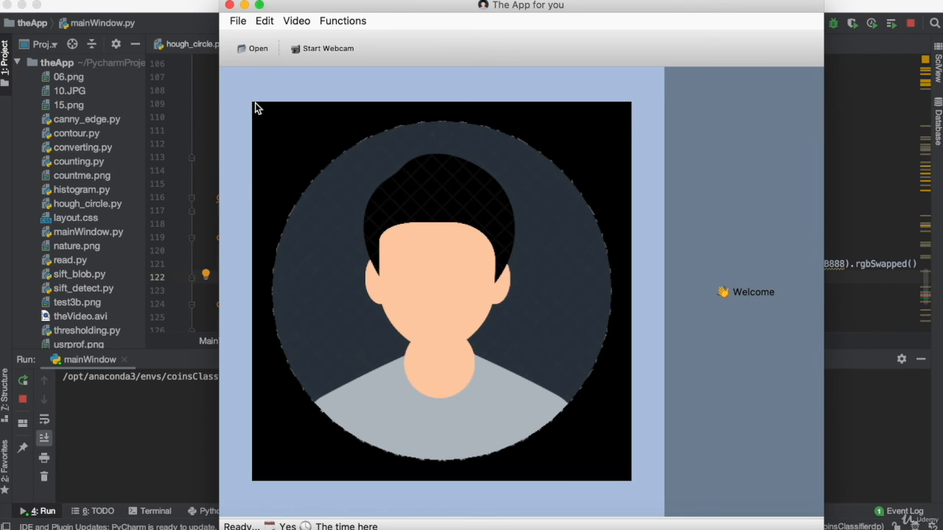
pyautogui.moveTo(232, 110)
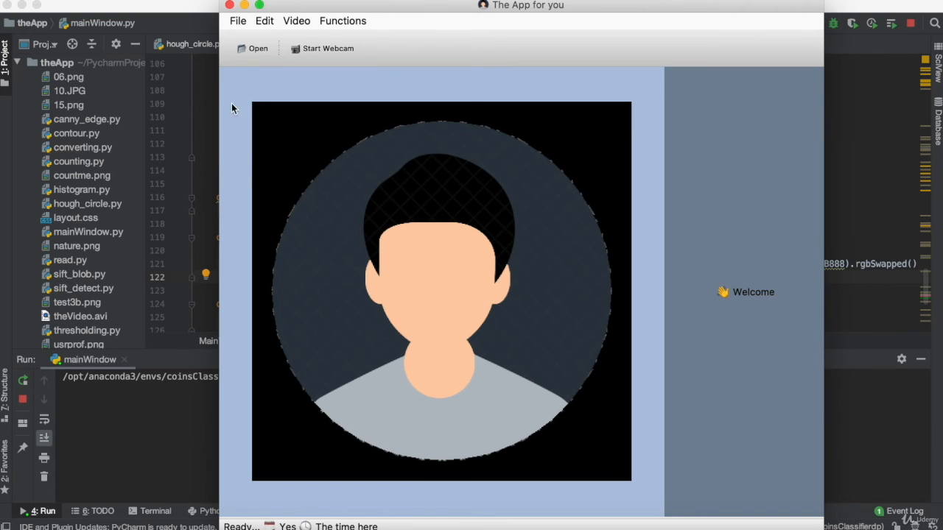
pyautogui.moveTo(506, 494)
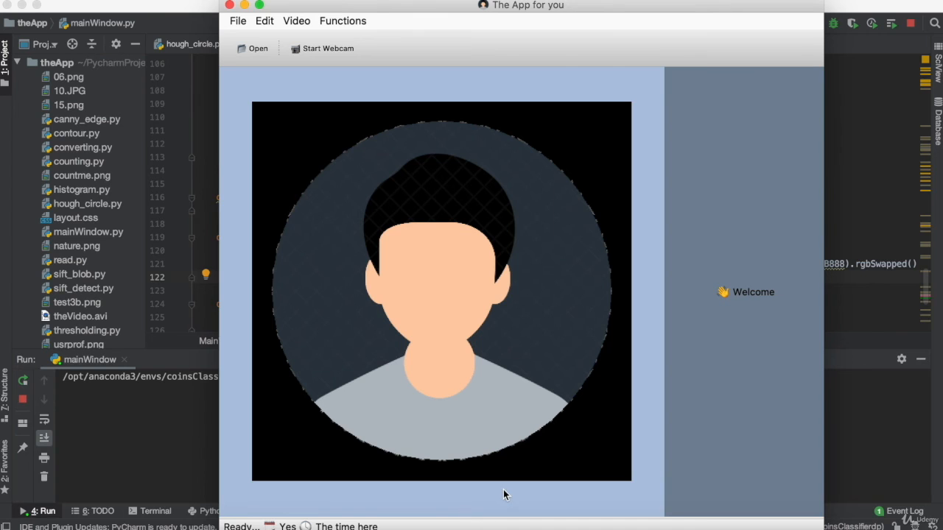
pyautogui.click(237, 20)
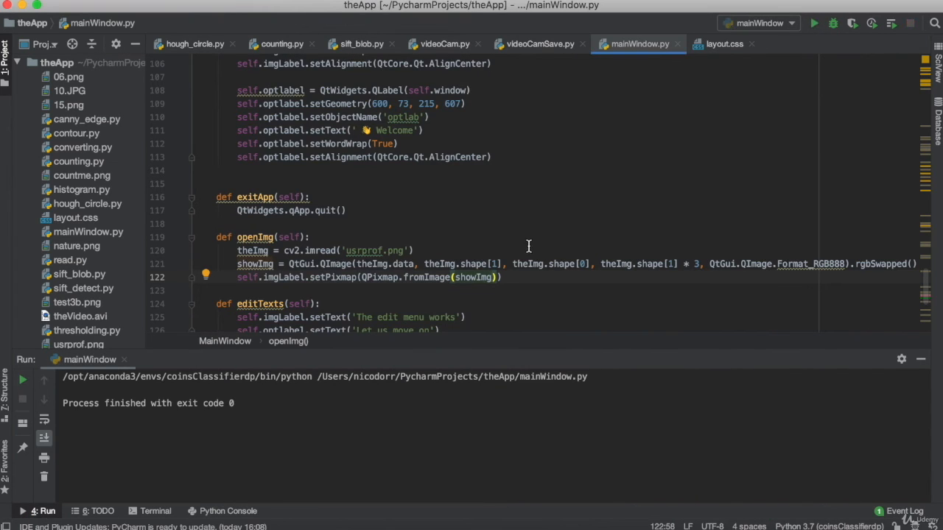
pyautogui.moveTo(269, 259)
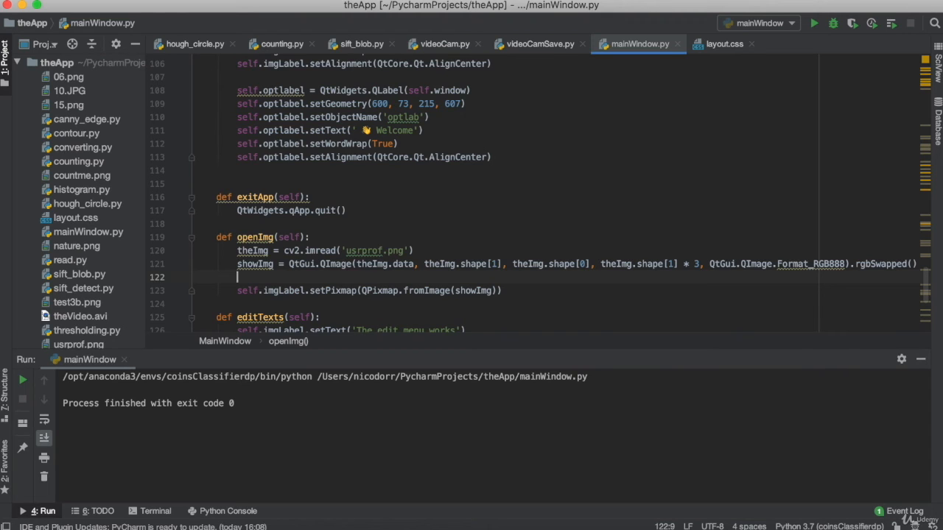
# Add self.imgLabel.setScaledContents(True) on line 122, above the setPixmap call
pyautogui.write('sel')
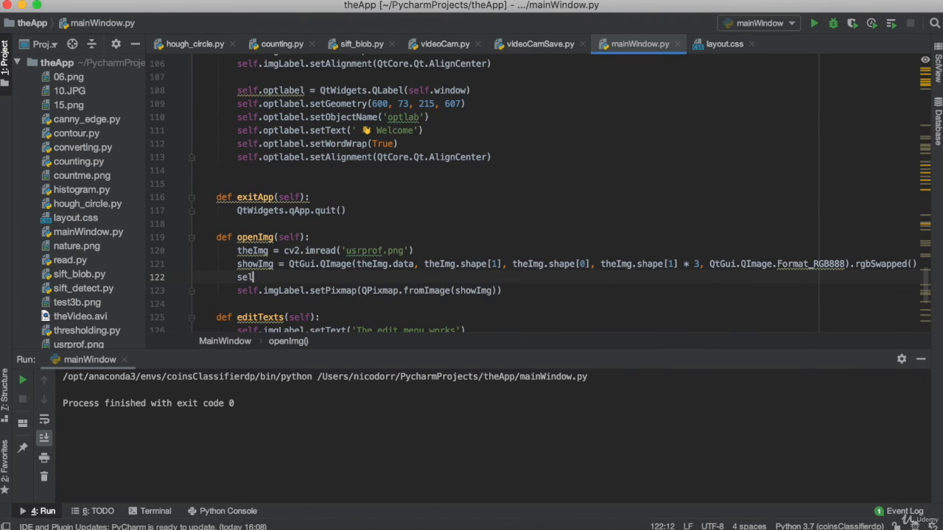
pyautogui.write('.imgLabel.setScaledContents(')
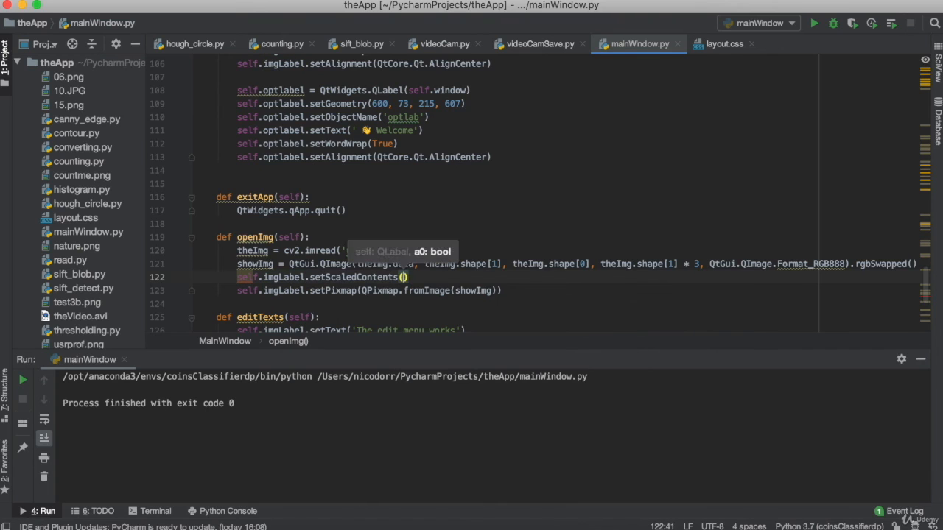
pyautogui.write('True')
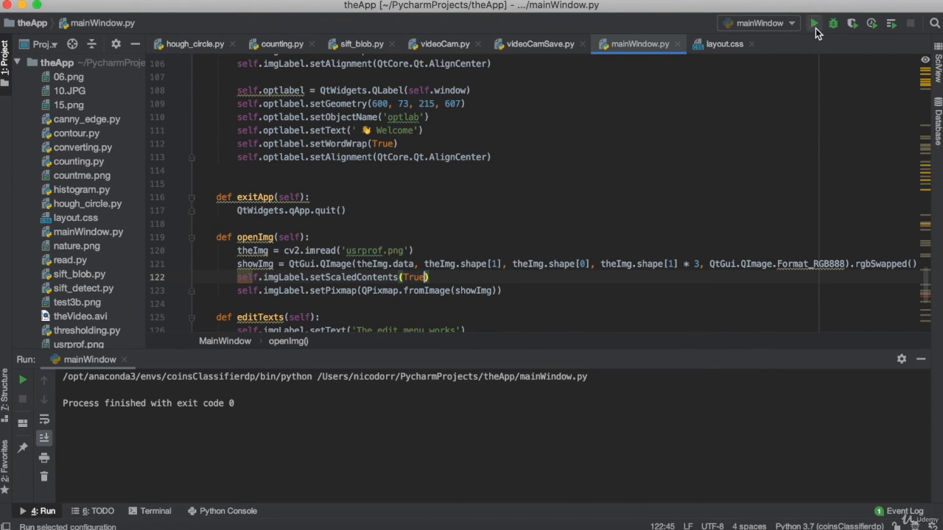
# Rerun mainWindow and use Open to load usrprof.png, confirming it fills imgLabel
pyautogui.click(814, 23)
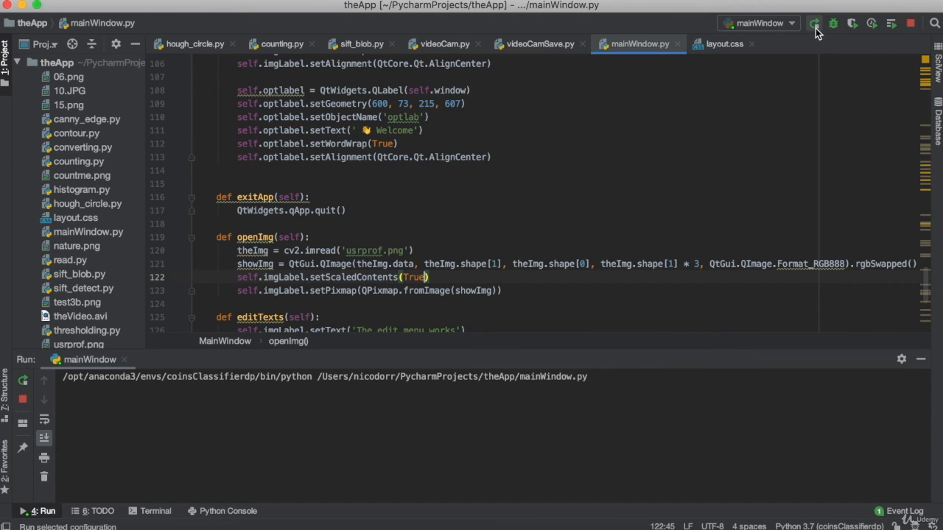
pyautogui.click(813, 22)
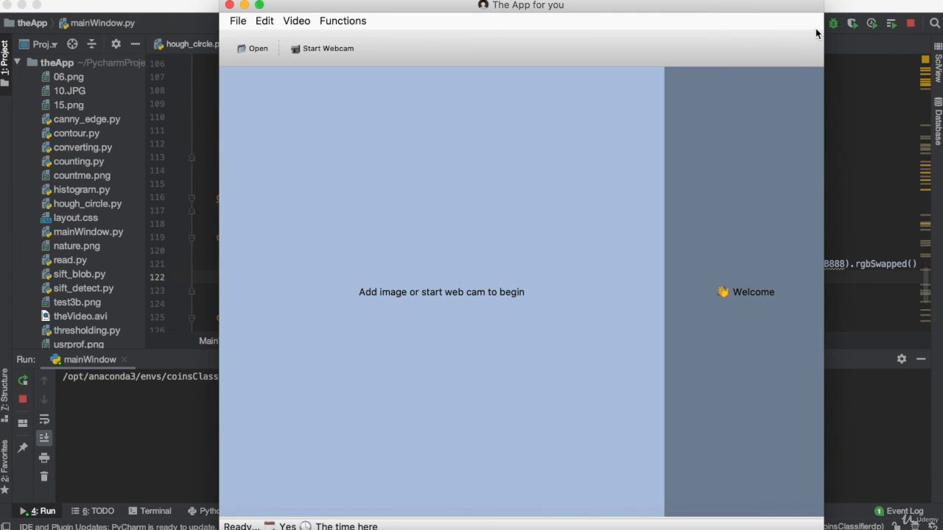
pyautogui.click(257, 48)
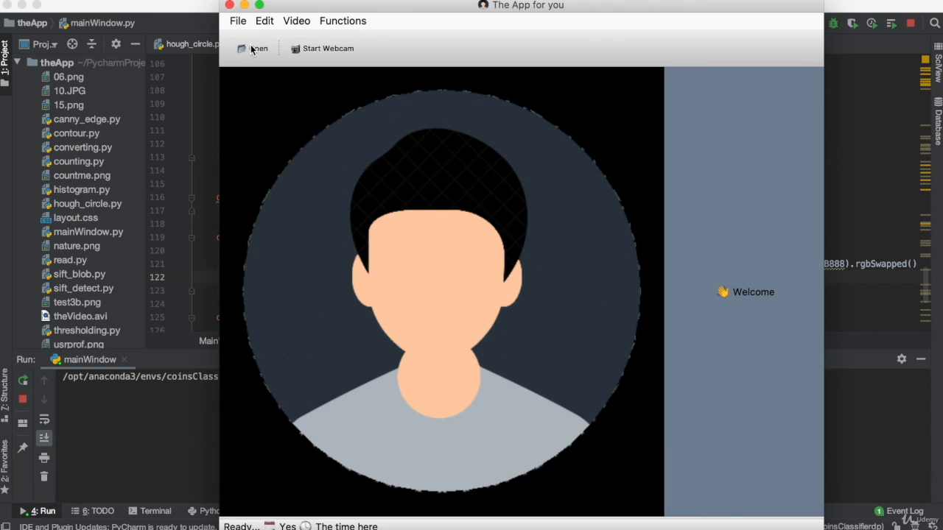
pyautogui.moveTo(374, 268)
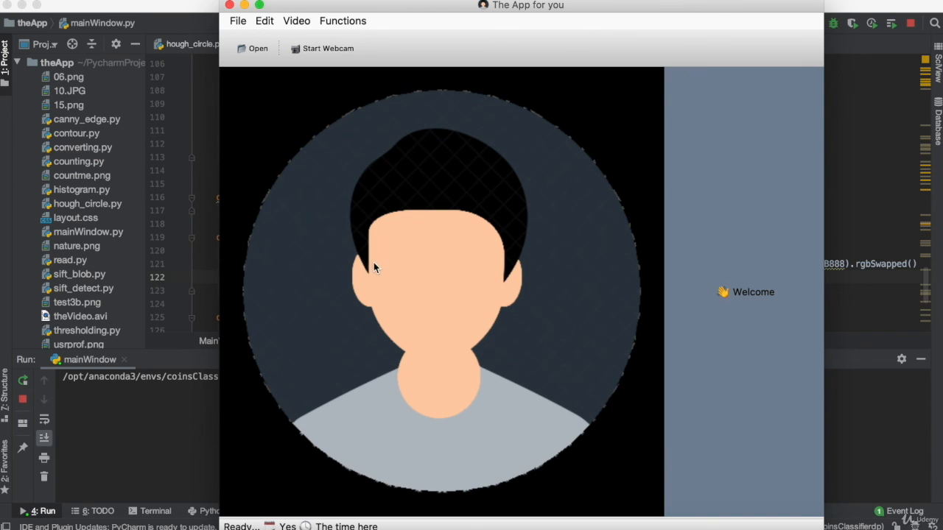
pyautogui.moveTo(557, 370)
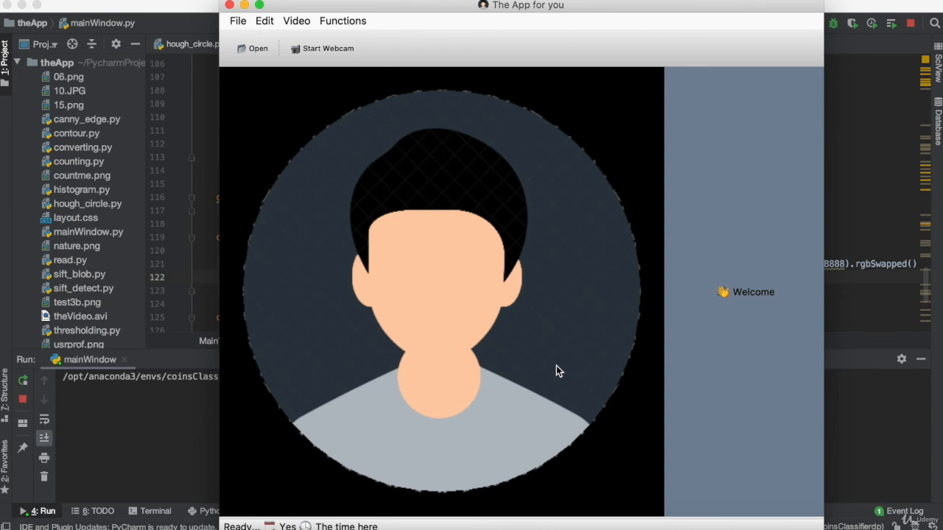
pyautogui.moveTo(287, 83)
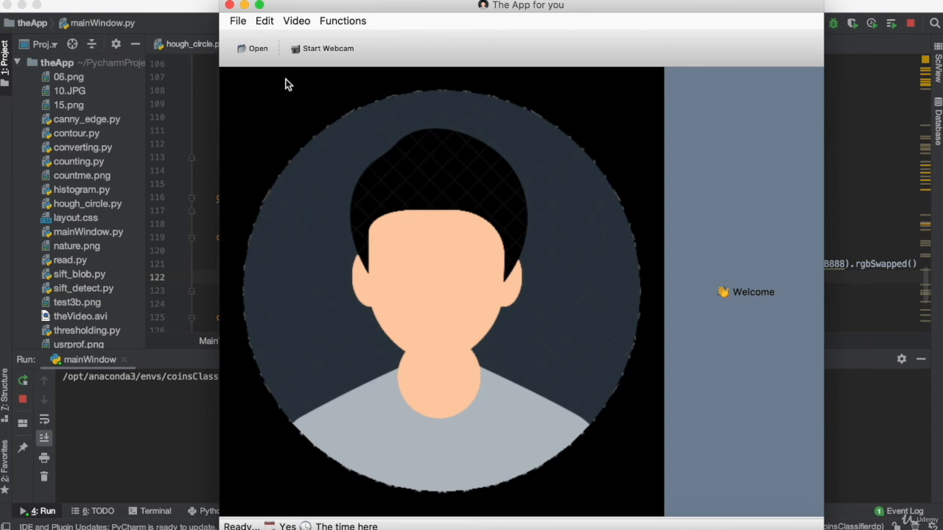
pyautogui.moveTo(750, 294)
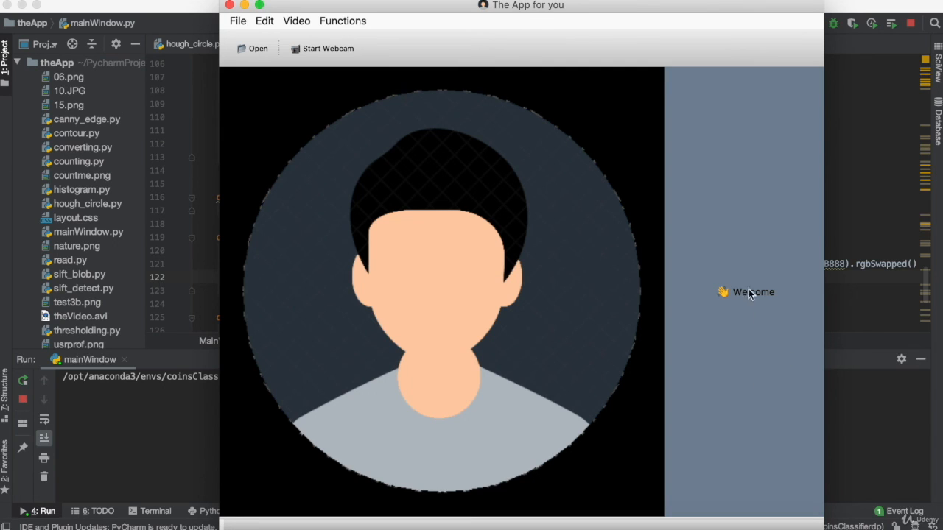
pyautogui.moveTo(330, 189)
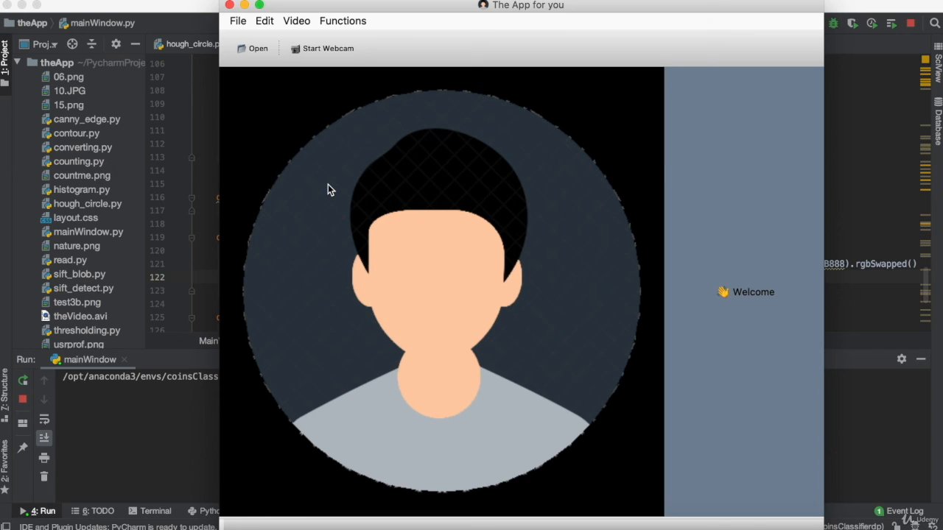
pyautogui.moveTo(688, 276)
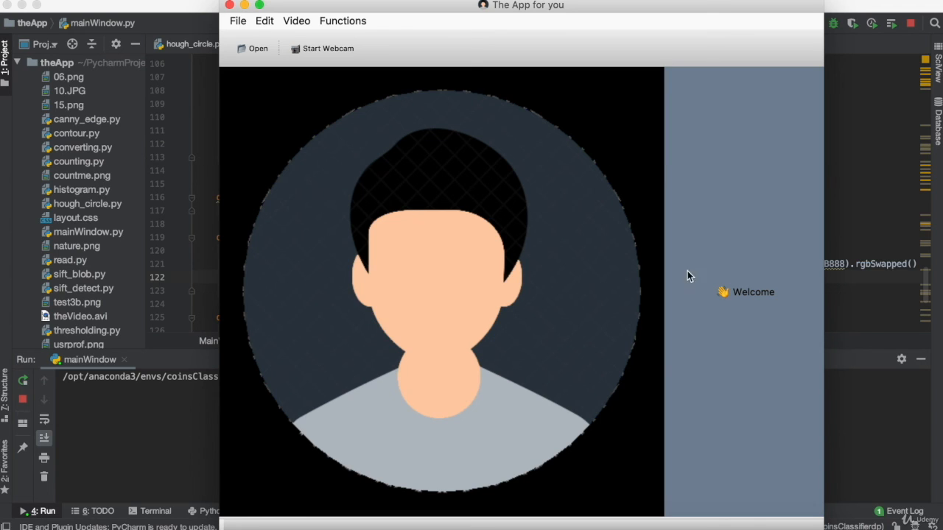
pyautogui.moveTo(707, 309)
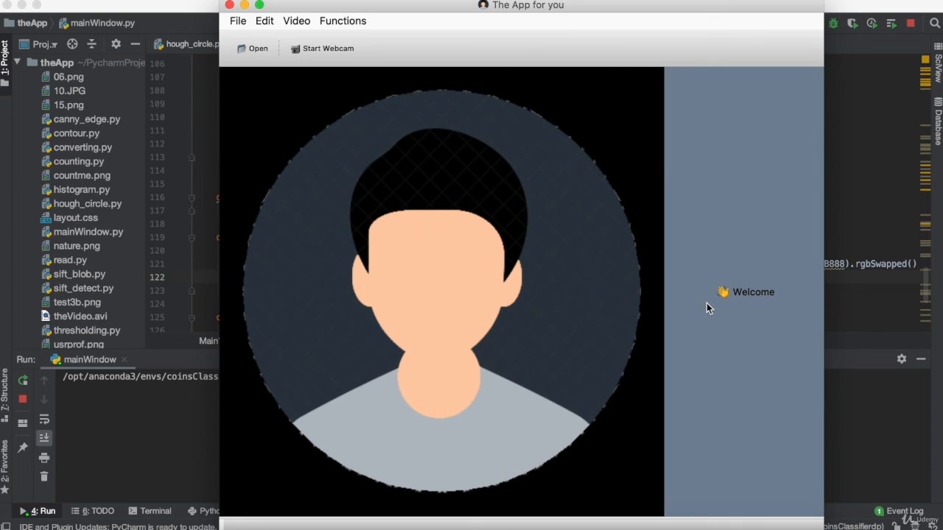
pyautogui.moveTo(492, 347)
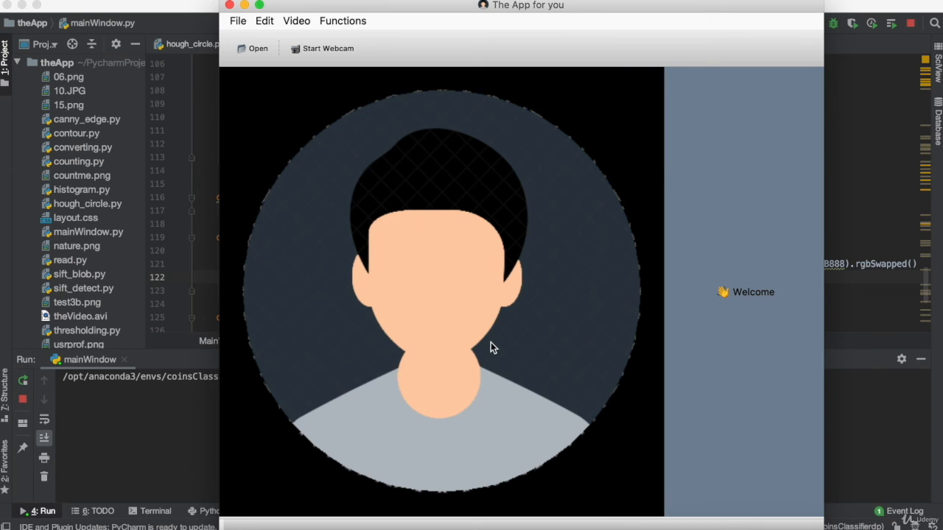
pyautogui.moveTo(272, 81)
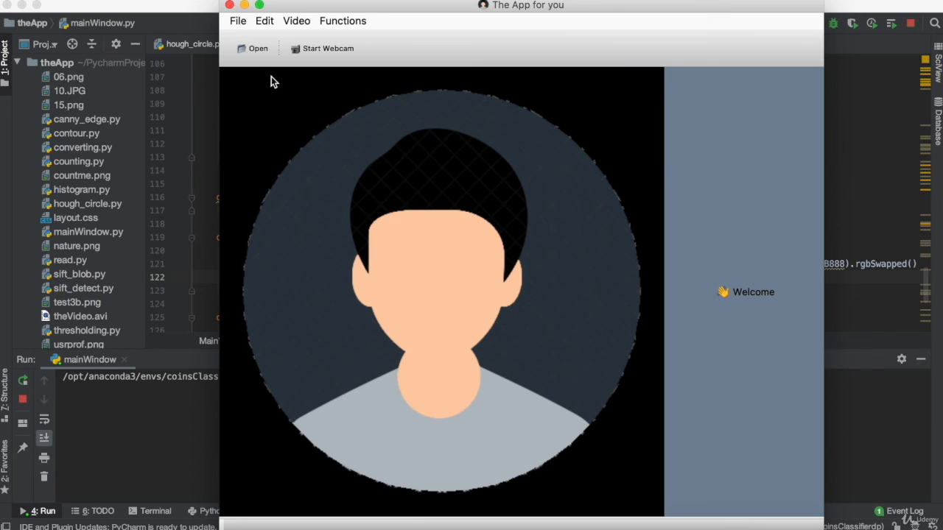
pyautogui.moveTo(354, 237)
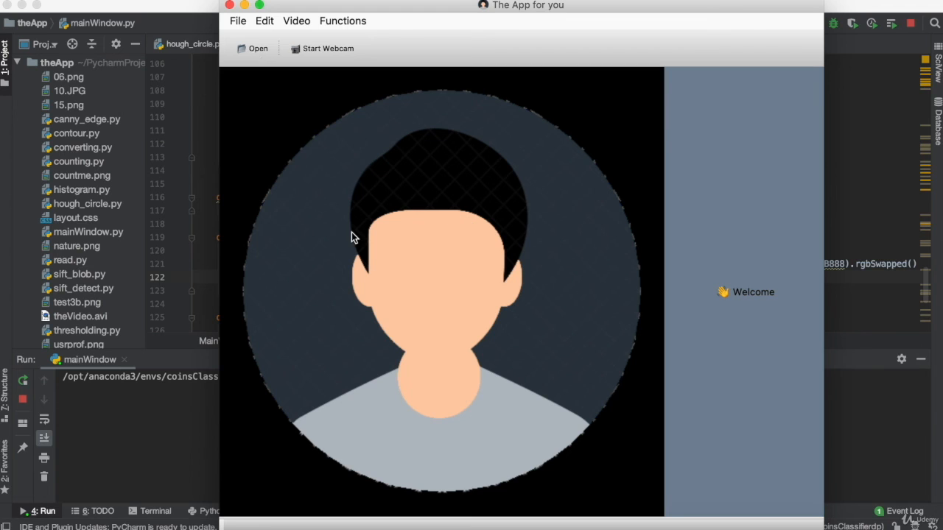
pyautogui.moveTo(556, 275)
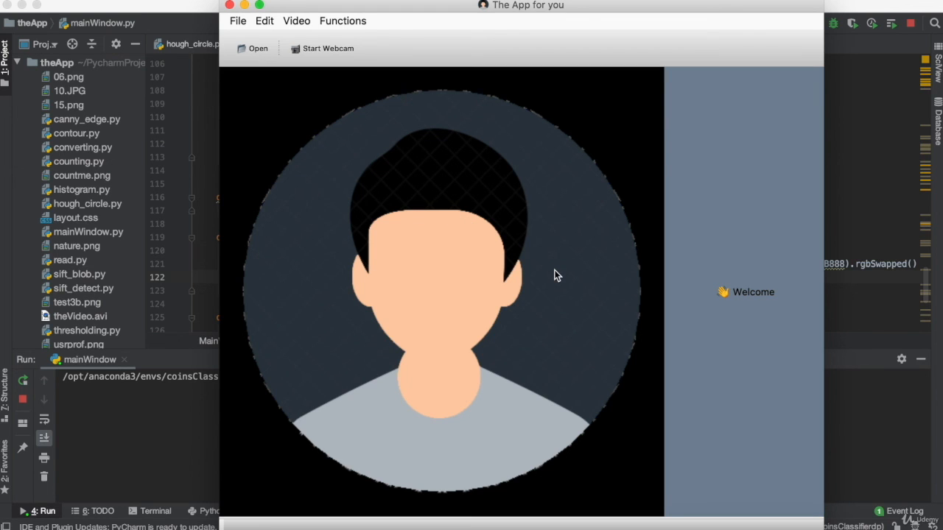